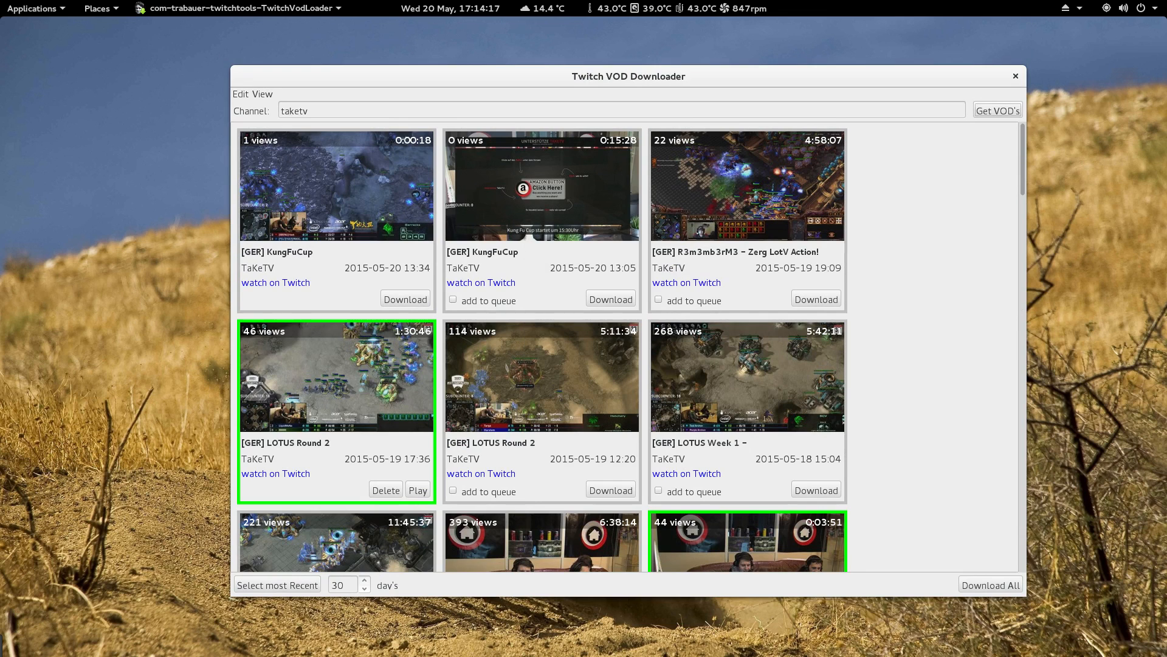
Shift the downloader window left and bring up the GNOME Activities overview
drag(627, 76, 580, 77)
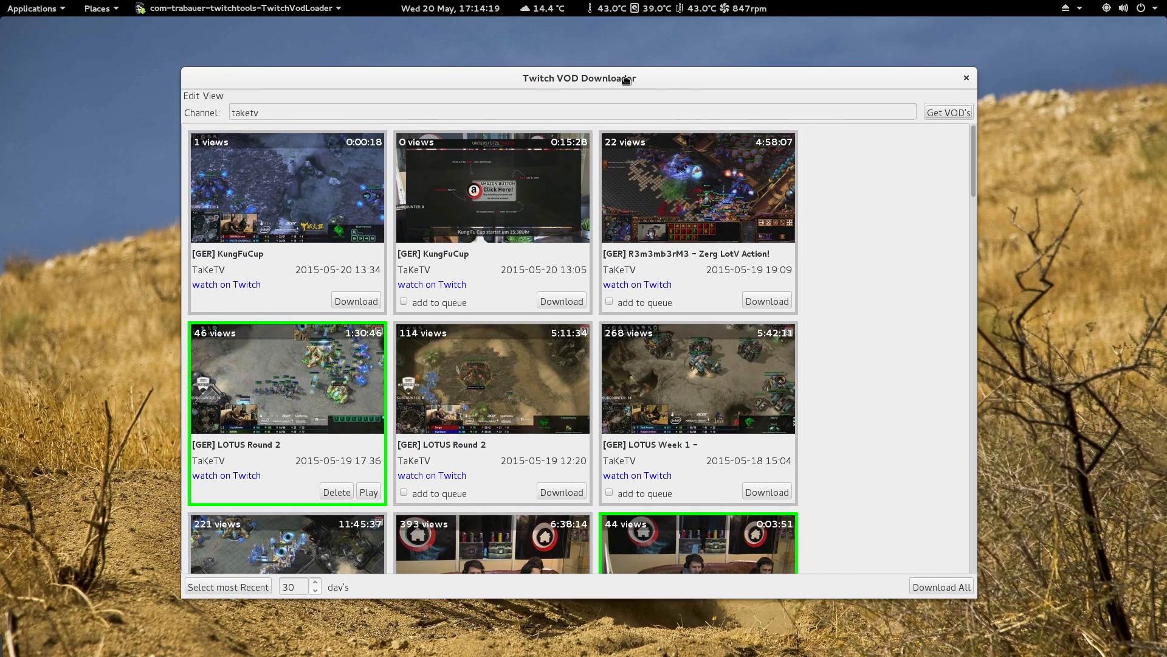
scroll(down, 3)
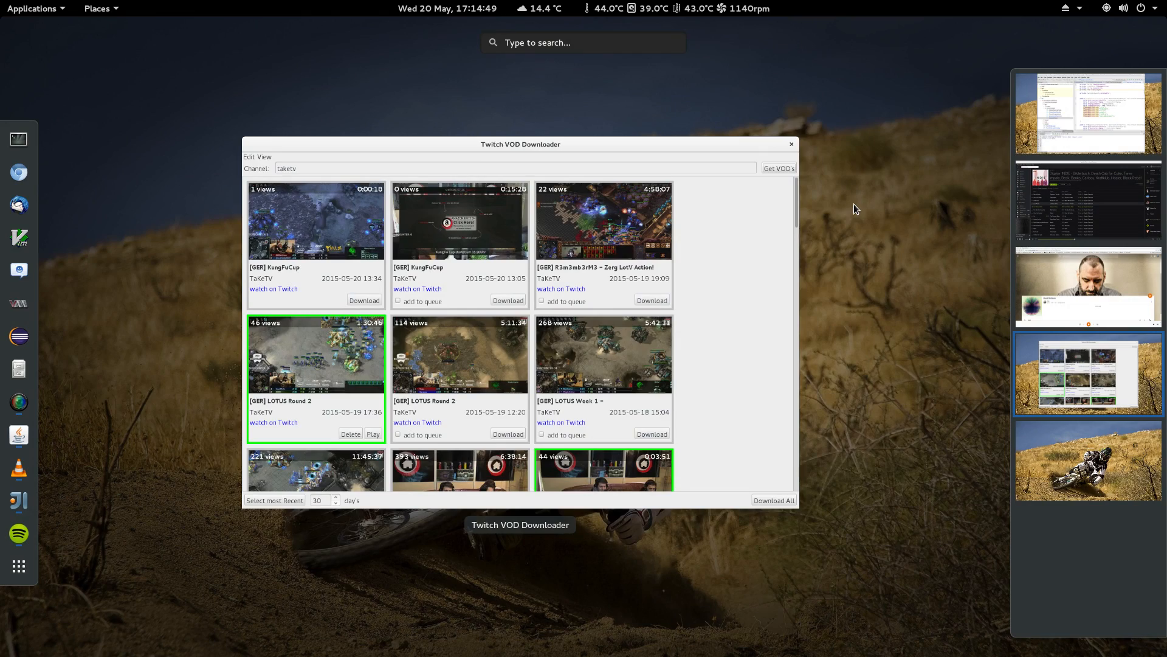
Launch Terminal from Activities and run ffmpeg to show version 2.6.3 and usage help
text(ter)
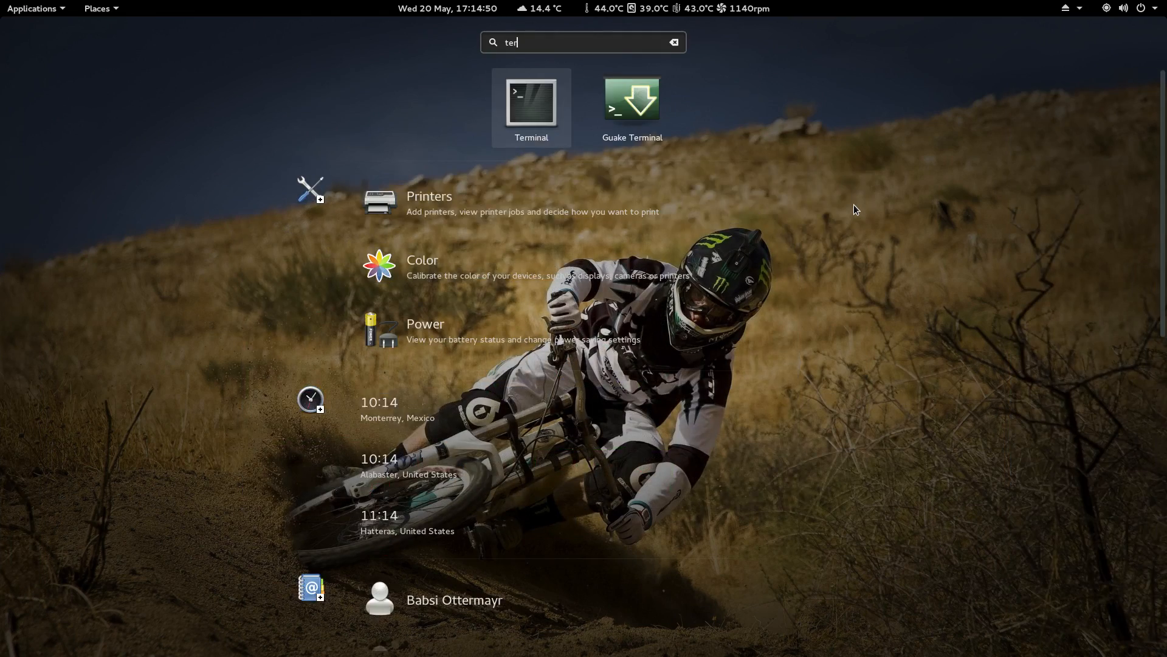
click(530, 102)
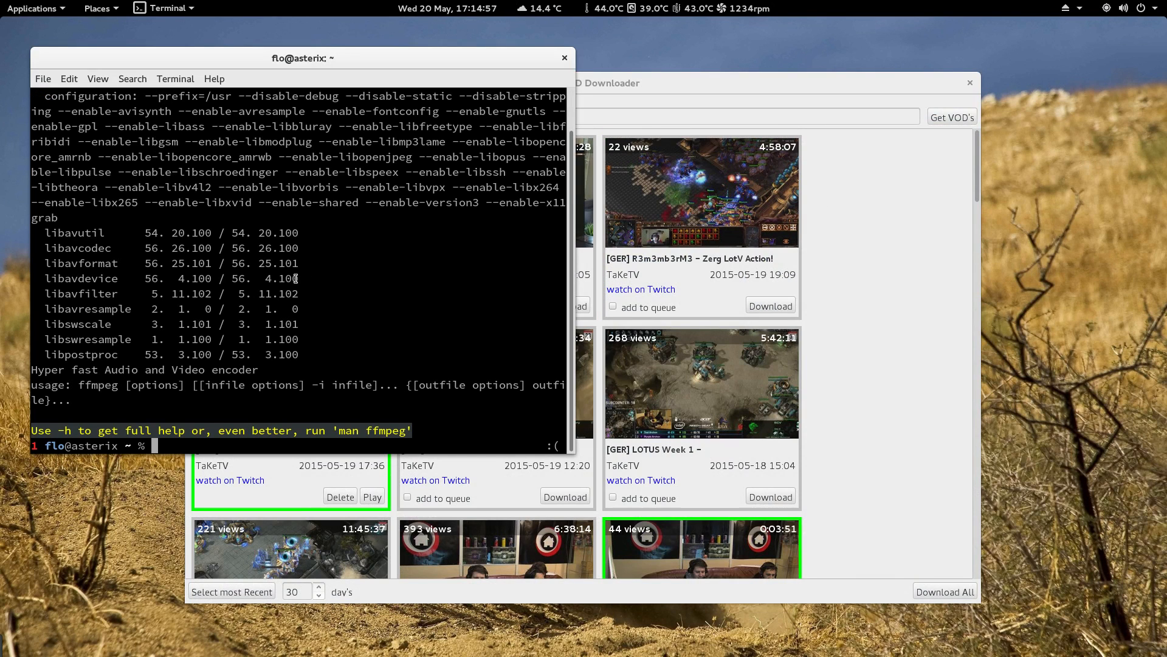
text(ffmpeg)
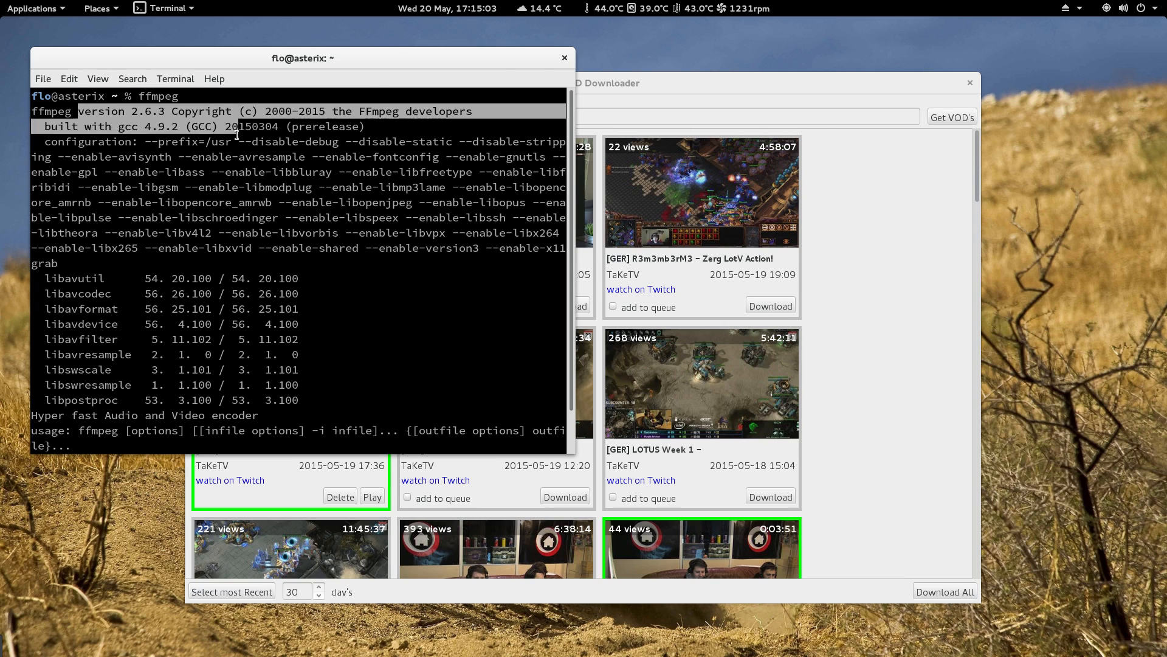
key(Return)
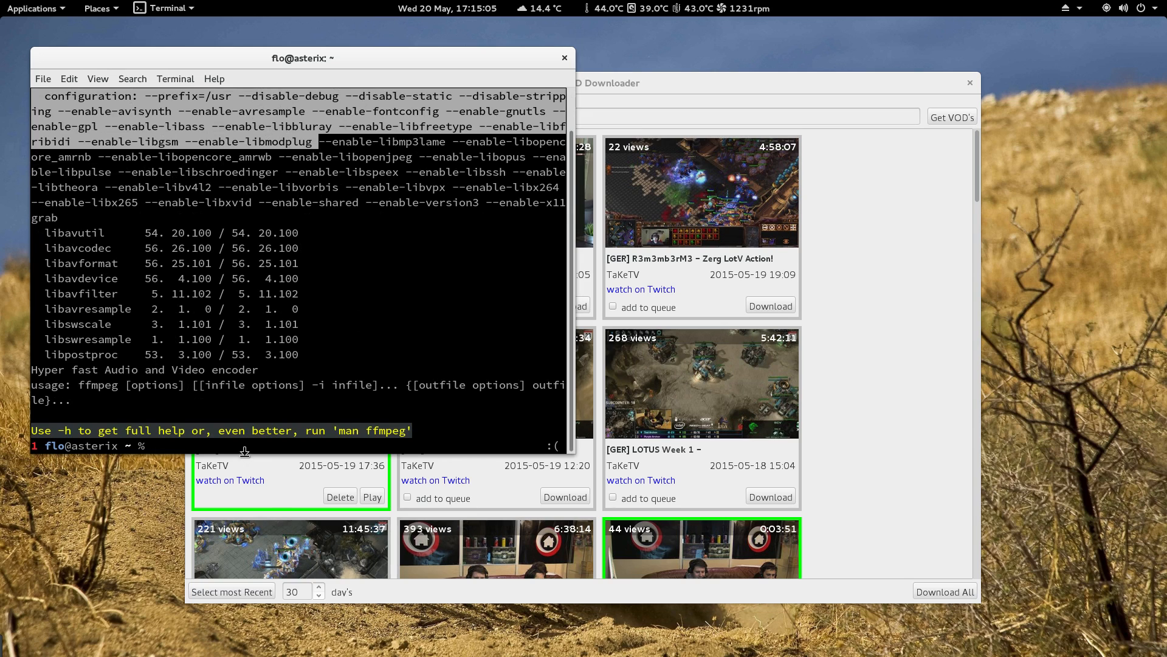
text(sa)
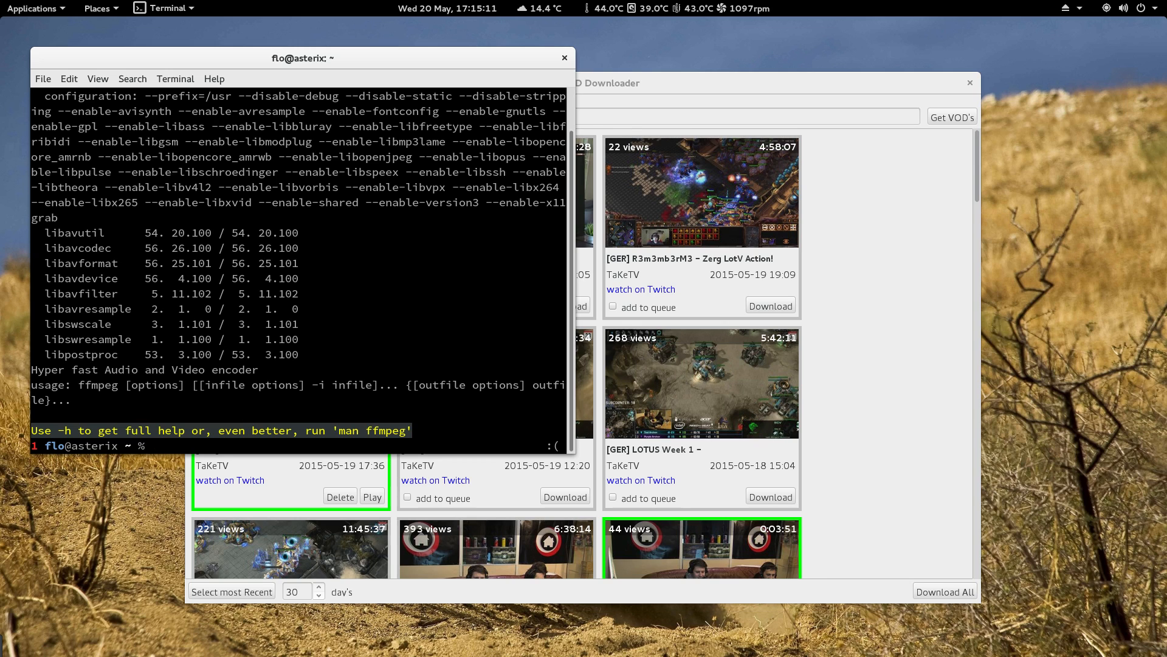
Enter pacman -S ffmpeg commands, failing without root, then reinstall ffmpeg 2.6.3-1 with sudo
text(ffmpe)
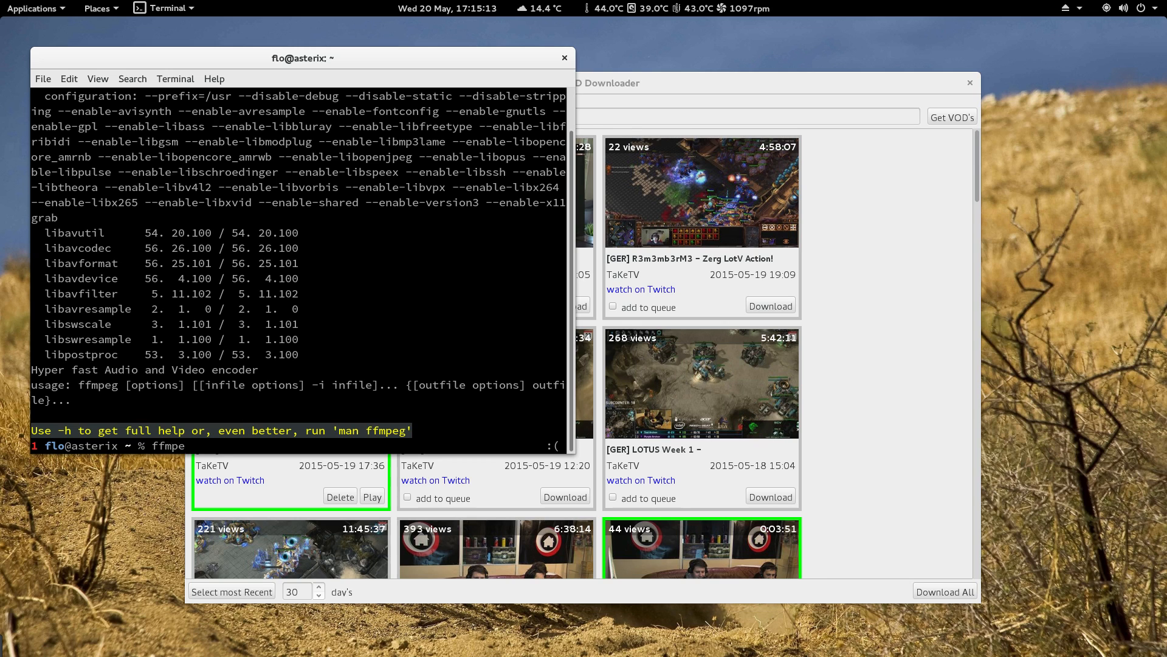
text(gasdasd)
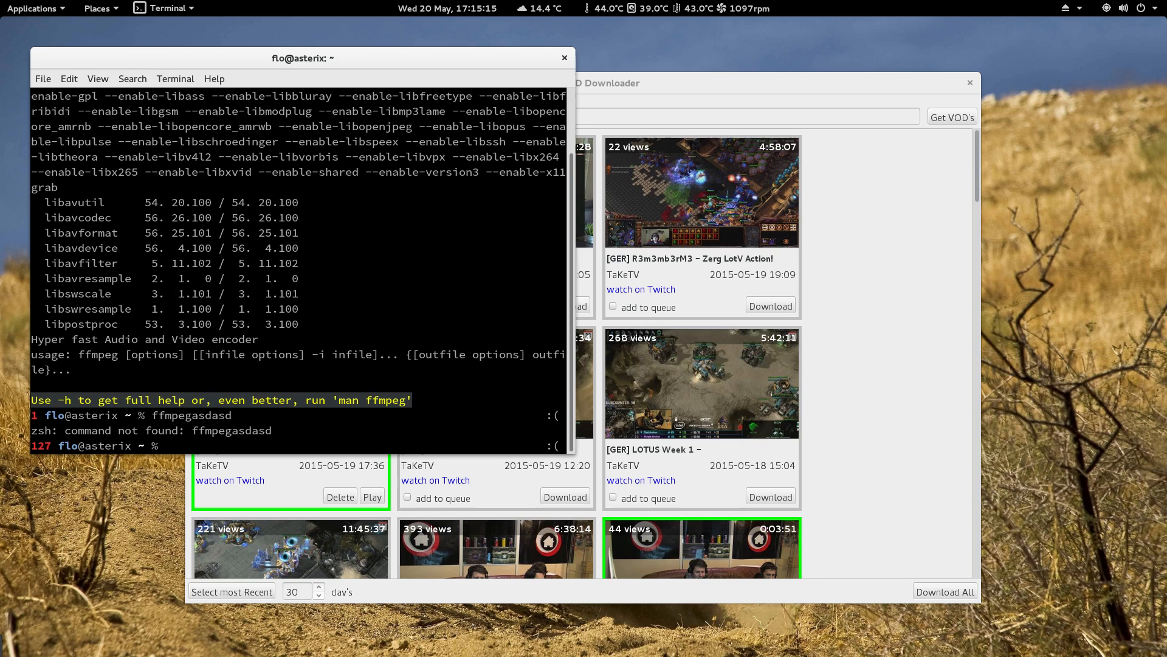
text(a)
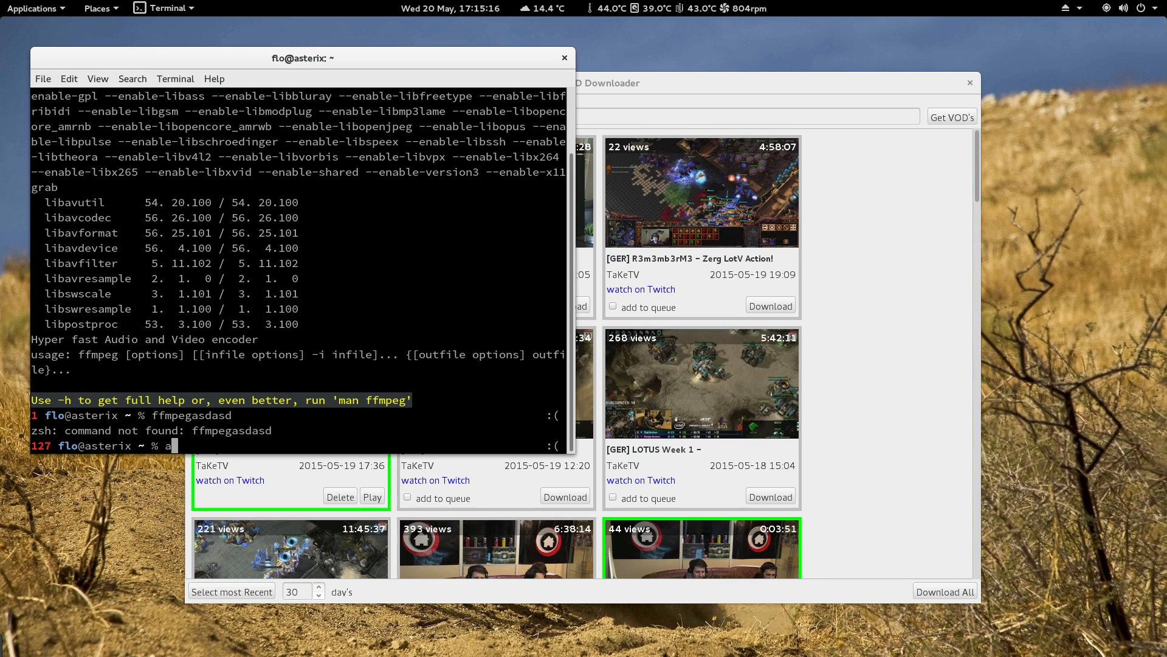
key(BackSpace)
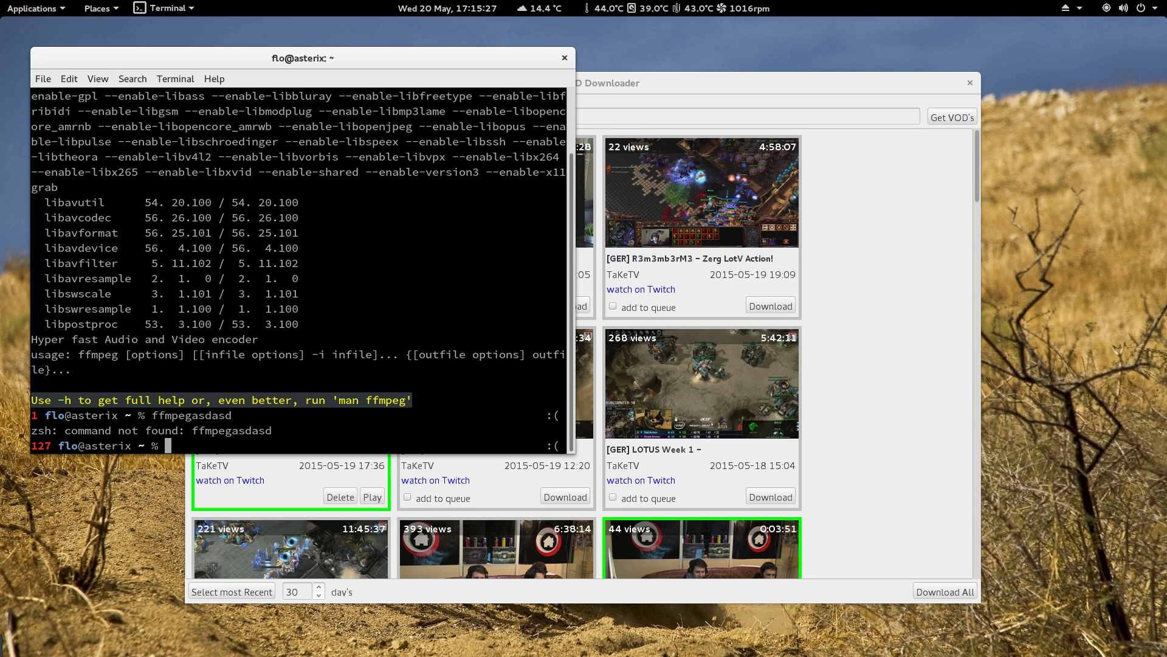
text(pcman)
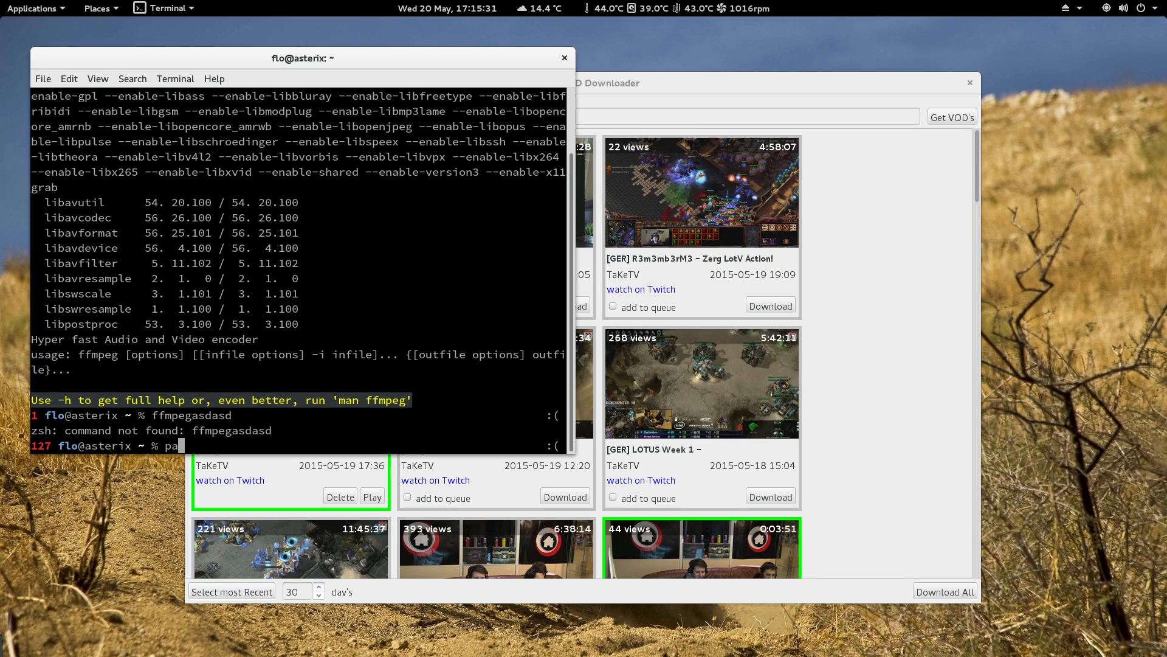
text(c)
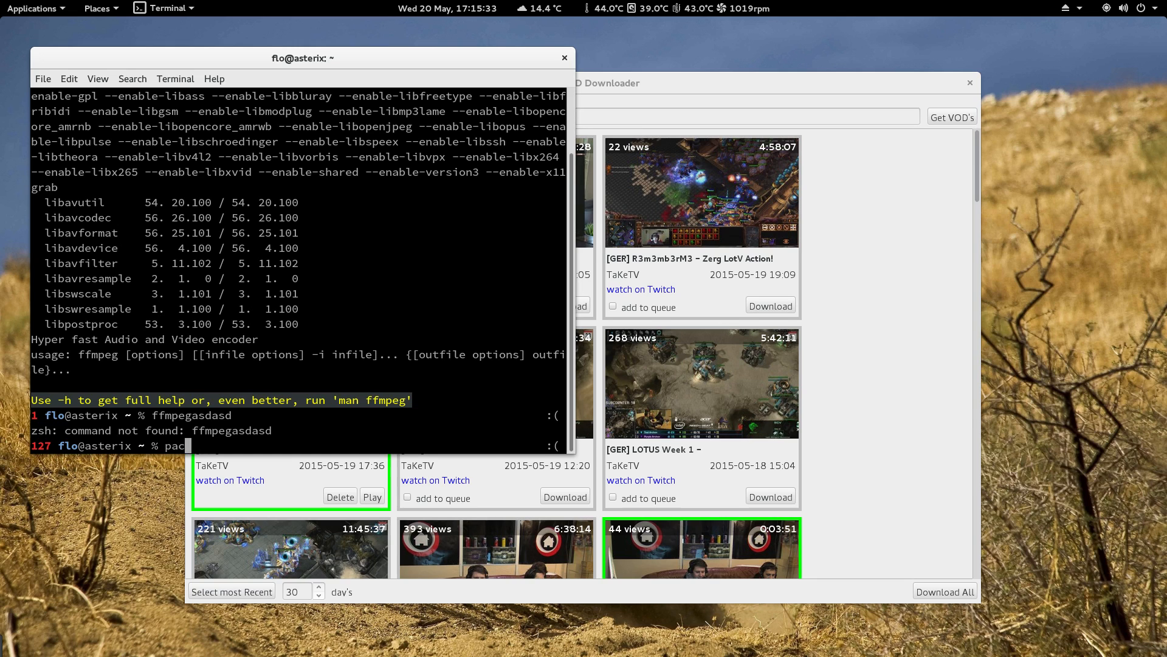
text(man -S)
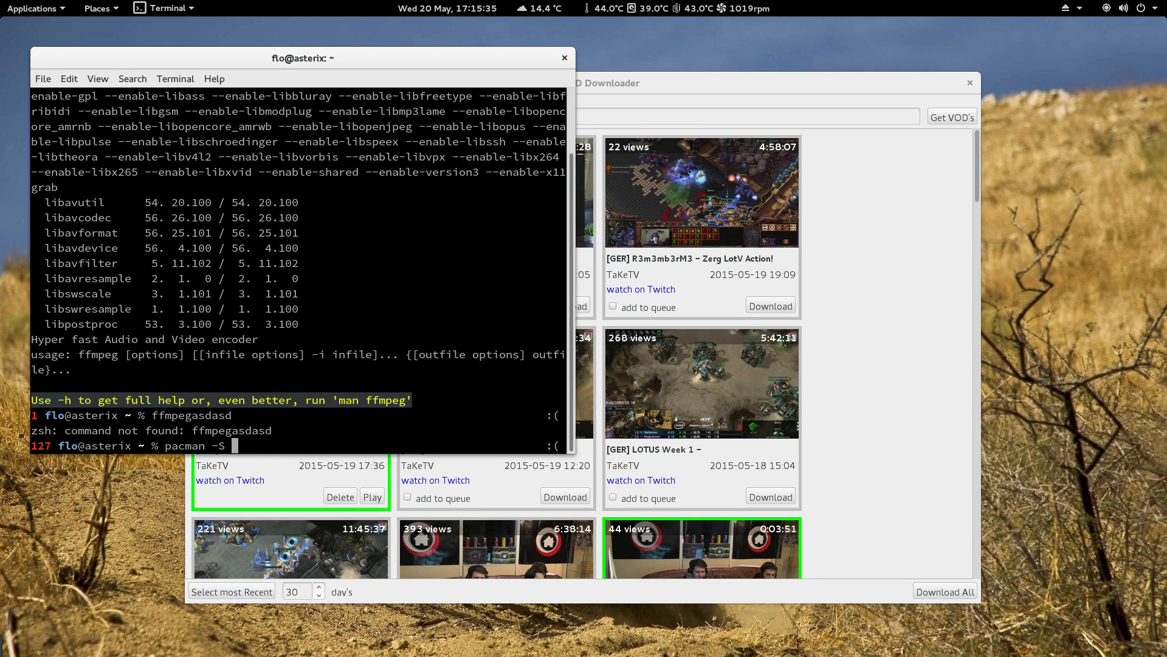
text(ffmpo)
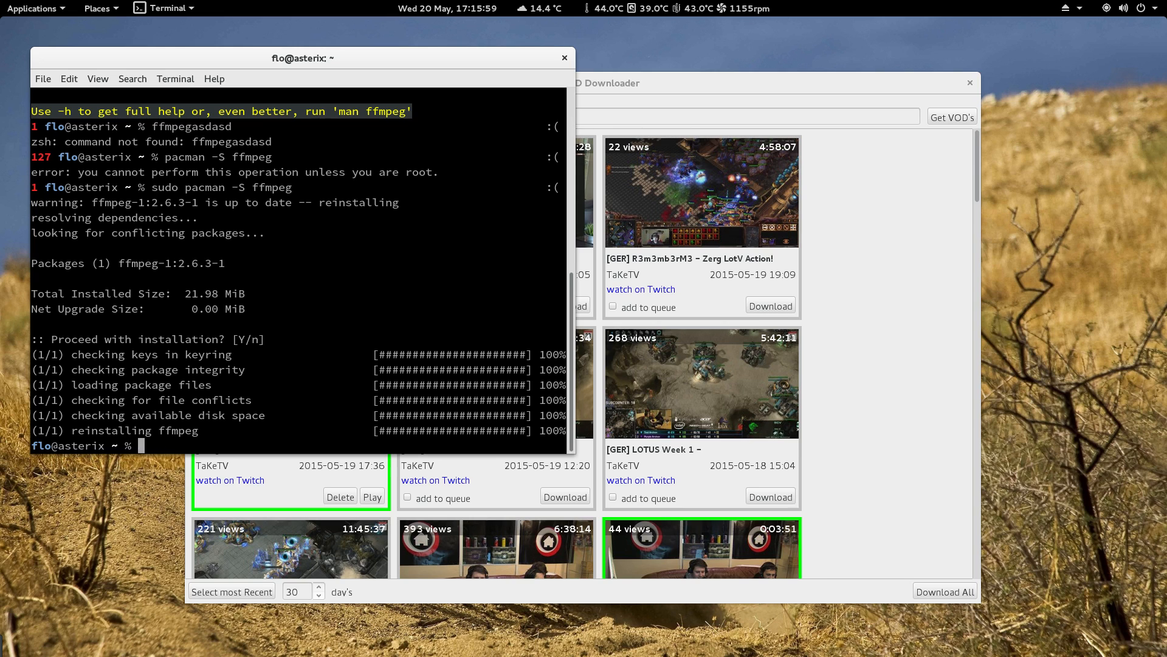
Try sudo apt-get install and an apt-get search for ffmpeg, which fails as command not found
text(sudo)
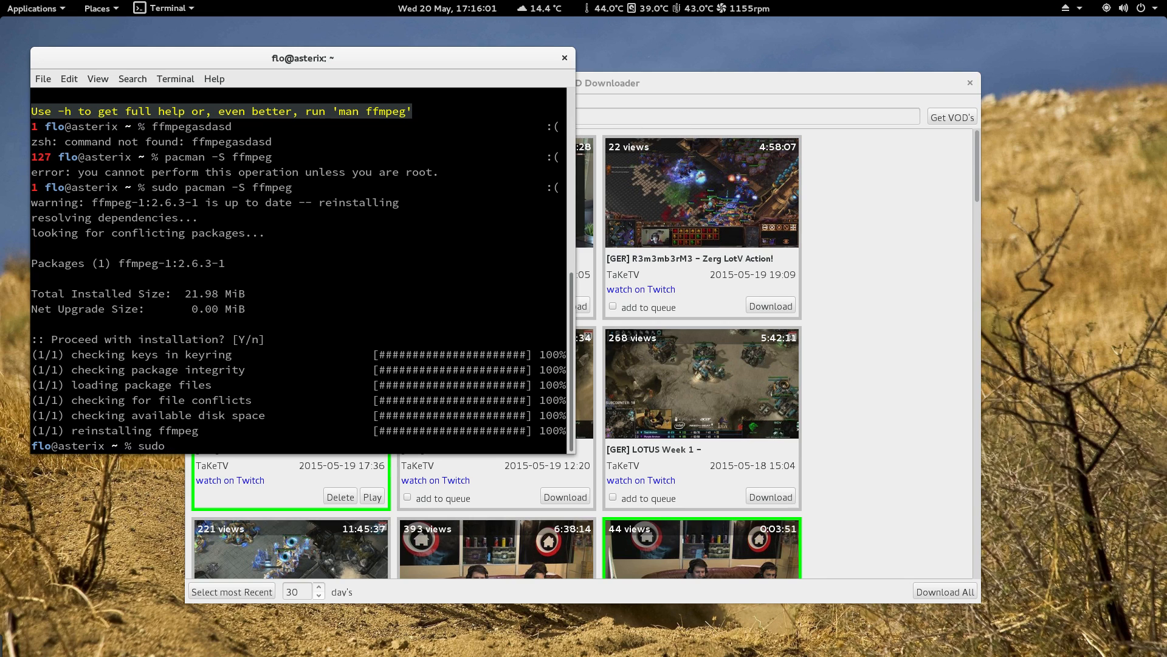
text(apt-get ins)
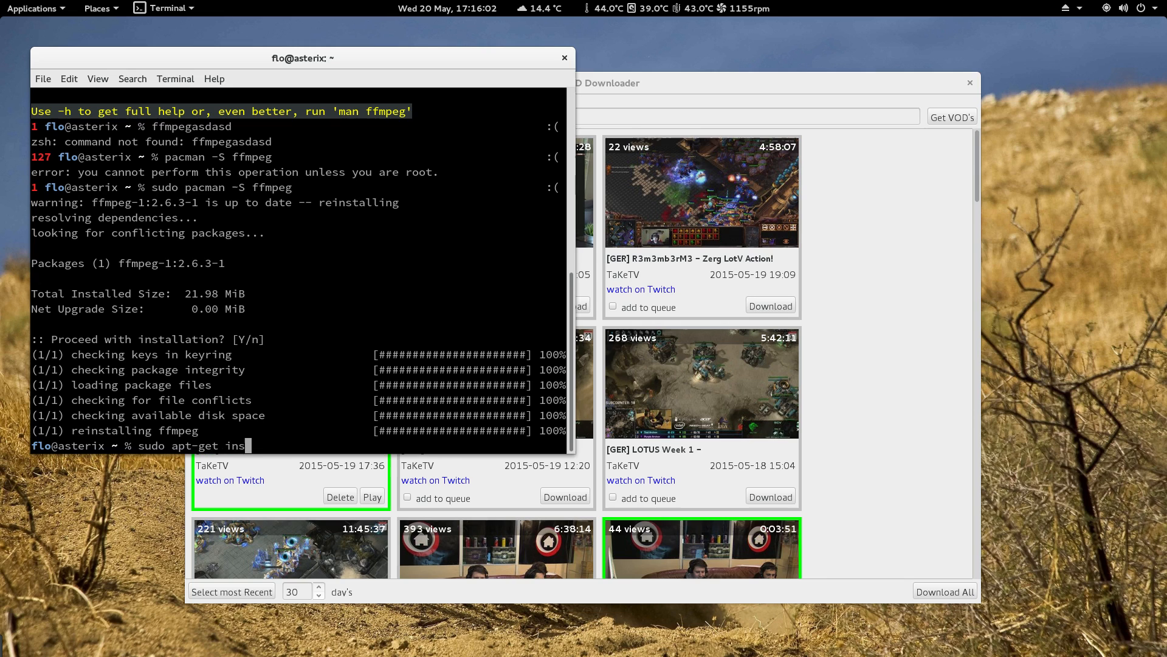
text(tall)
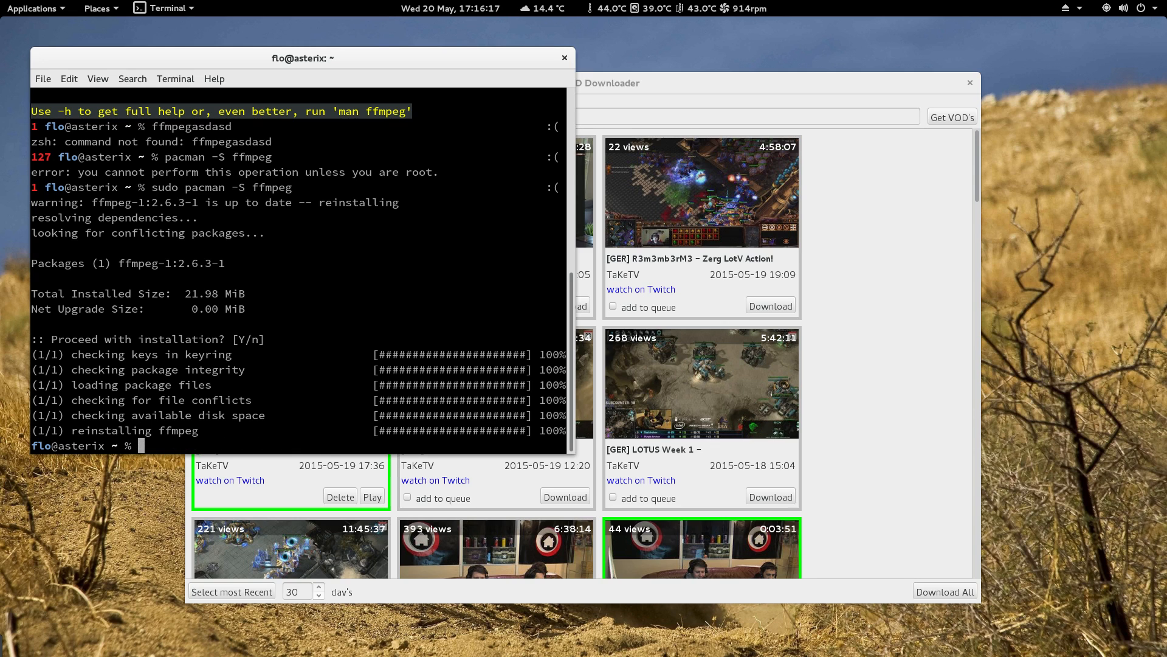
text(apt-g)
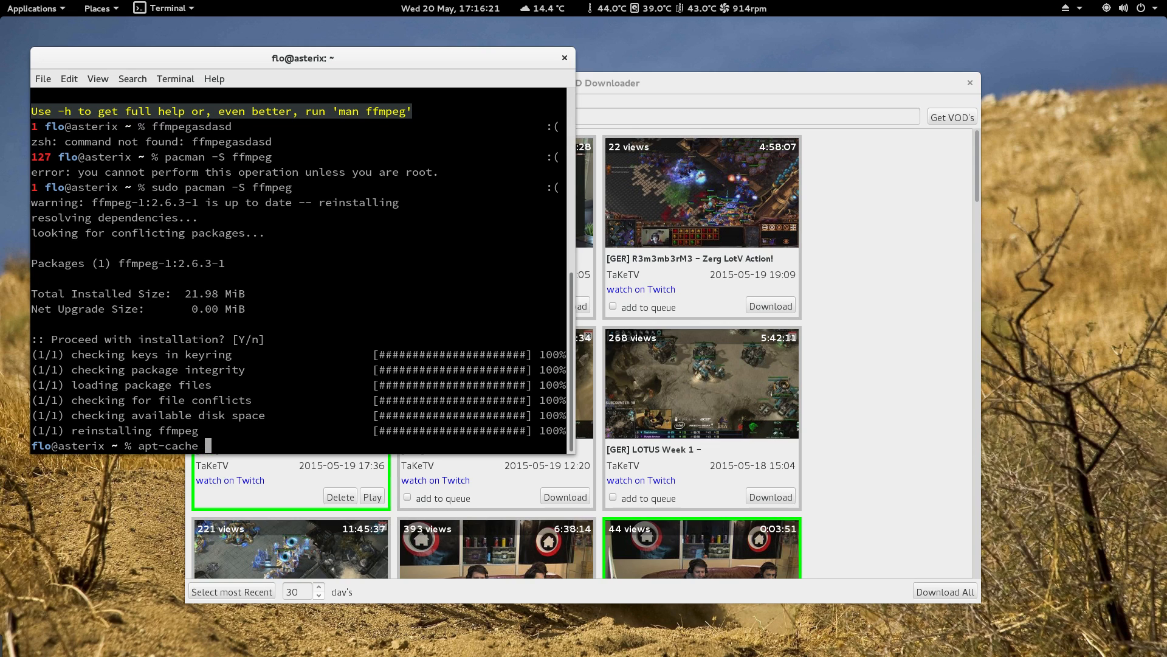
text(search)
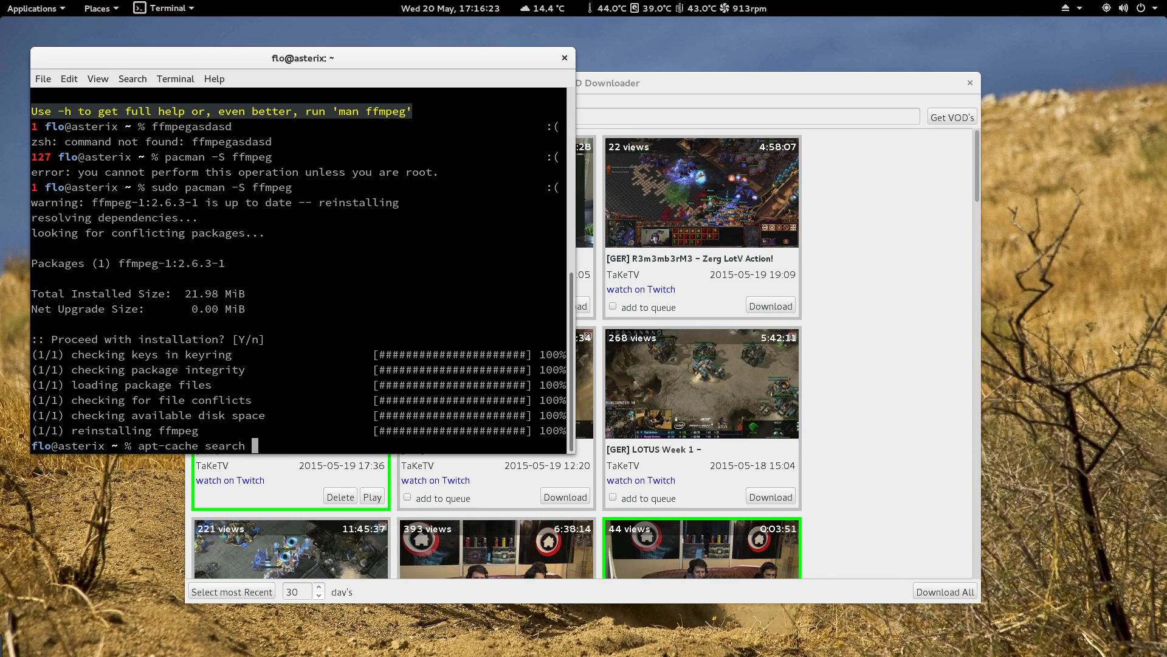
text(ffmpg)
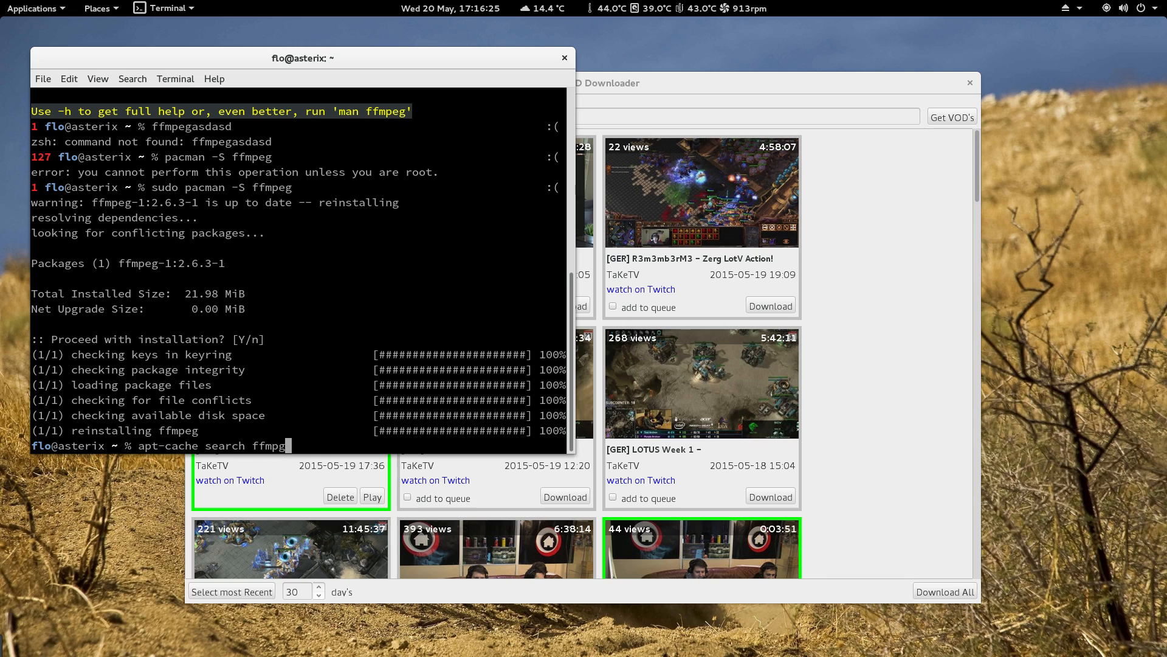
key(Return)
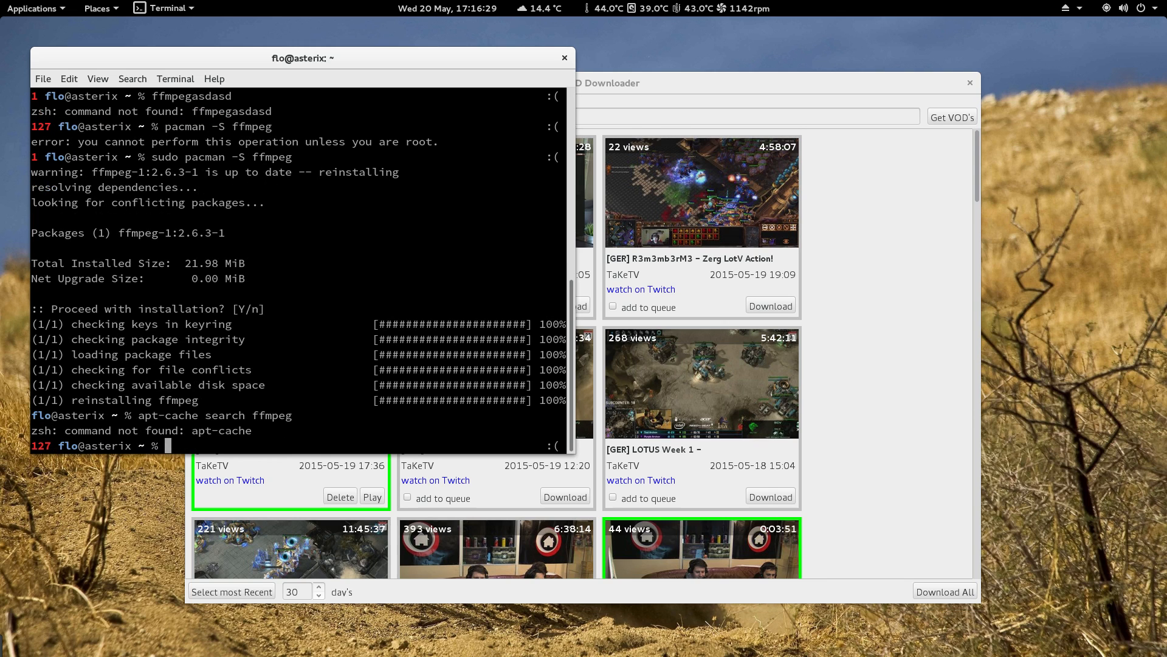
Type stray text, then drag the Twitch VOD Downloader window in front of the terminal
text(asd)
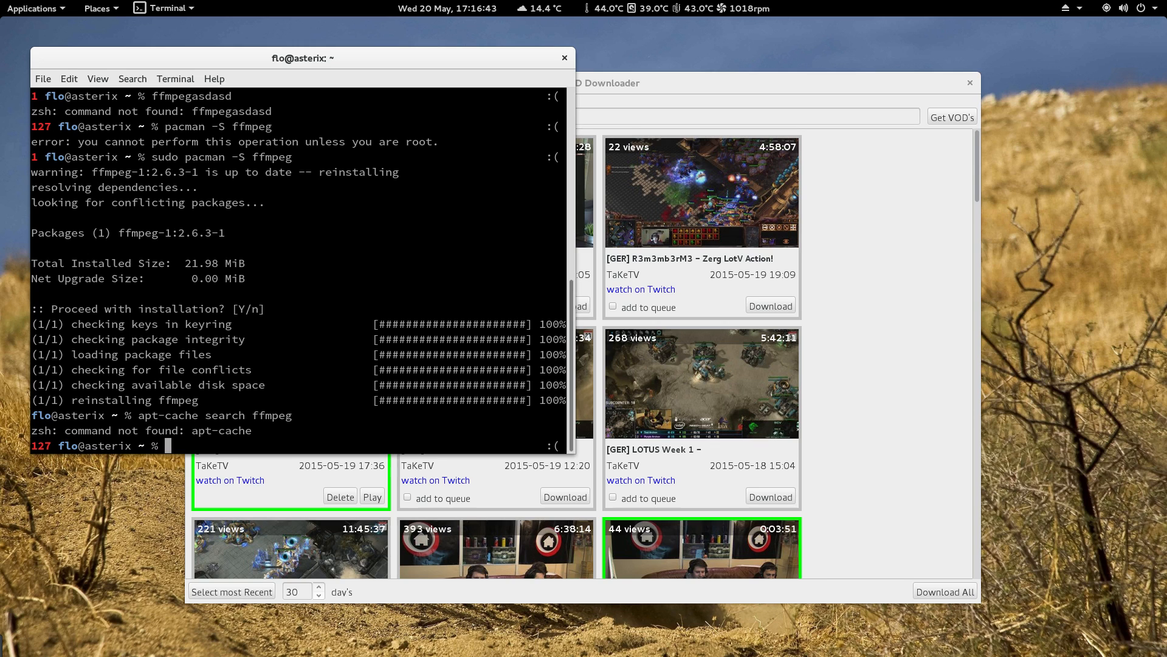
text(asd)
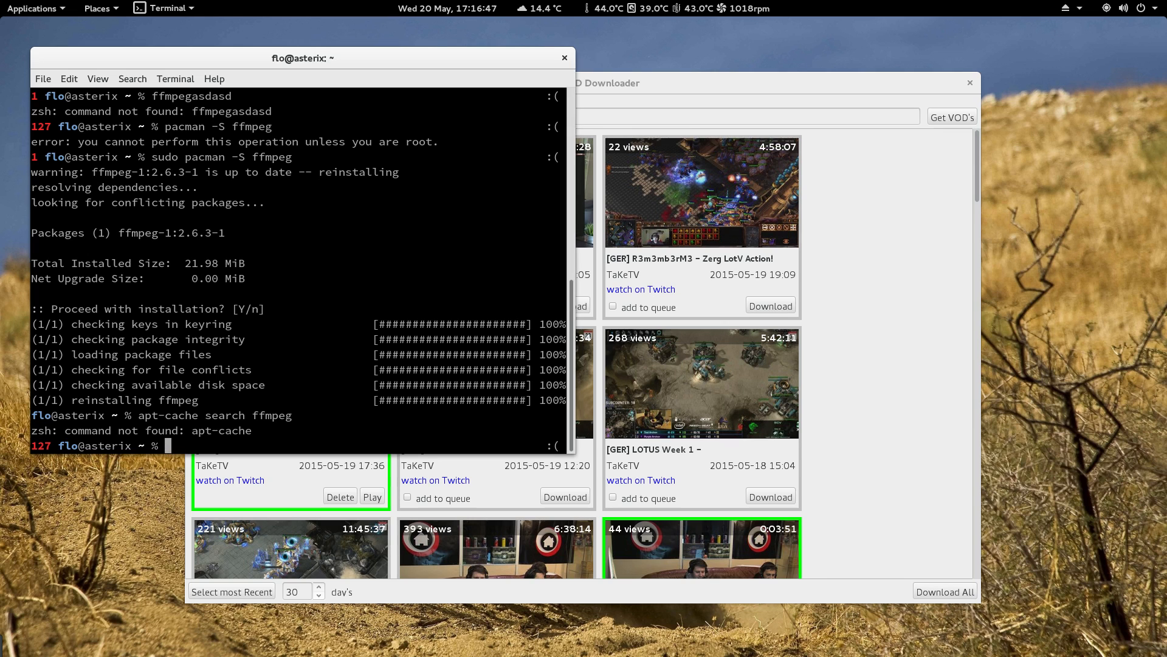
drag(302, 59, 288, 106)
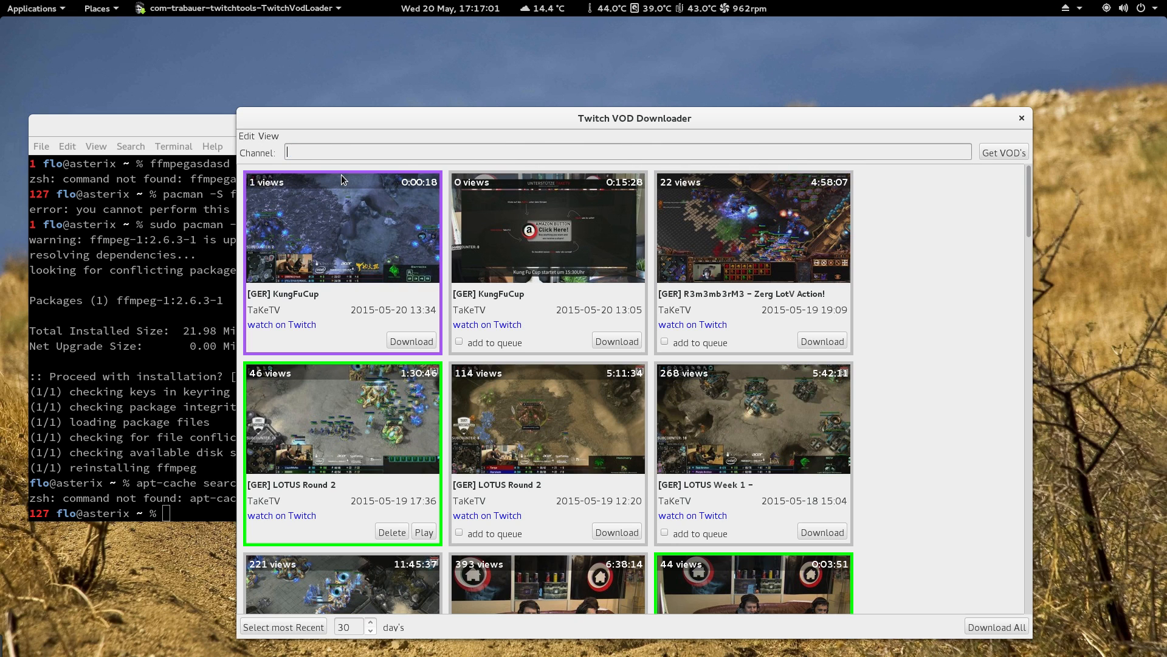
text(lowko)
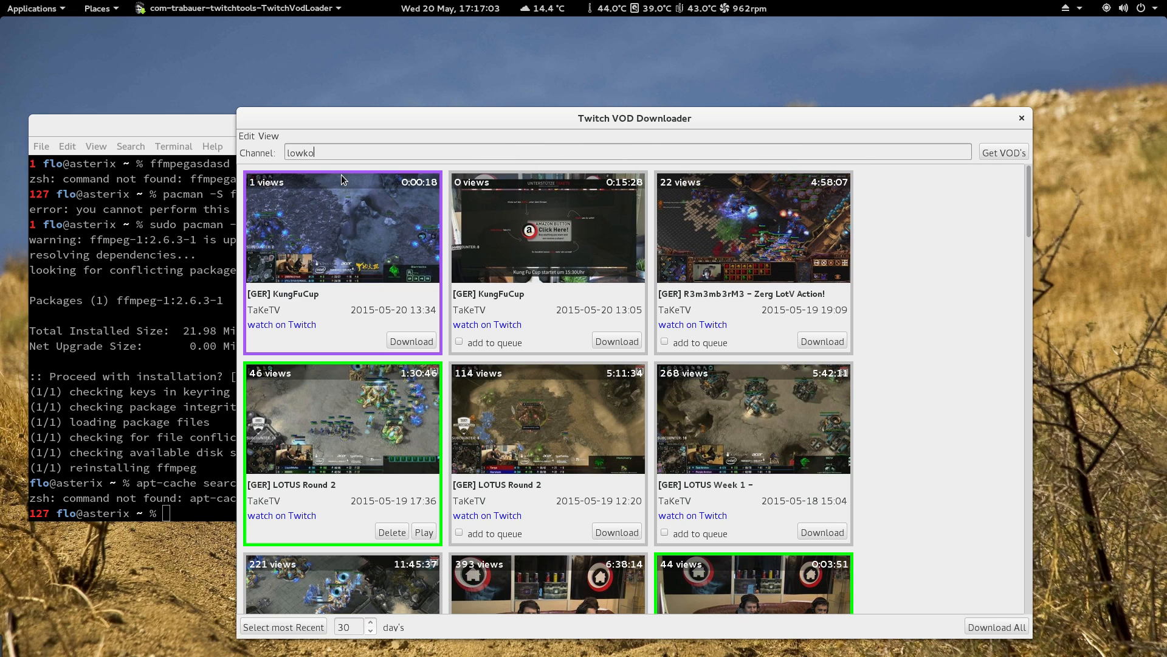
text(tv)
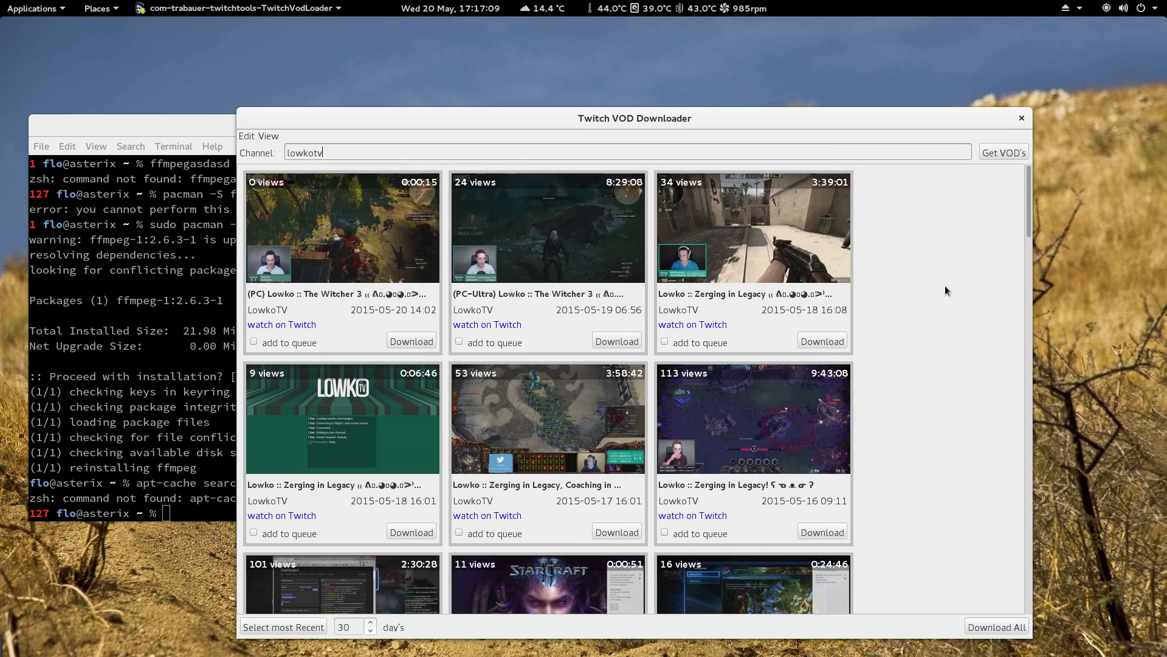
scroll(down, 3)
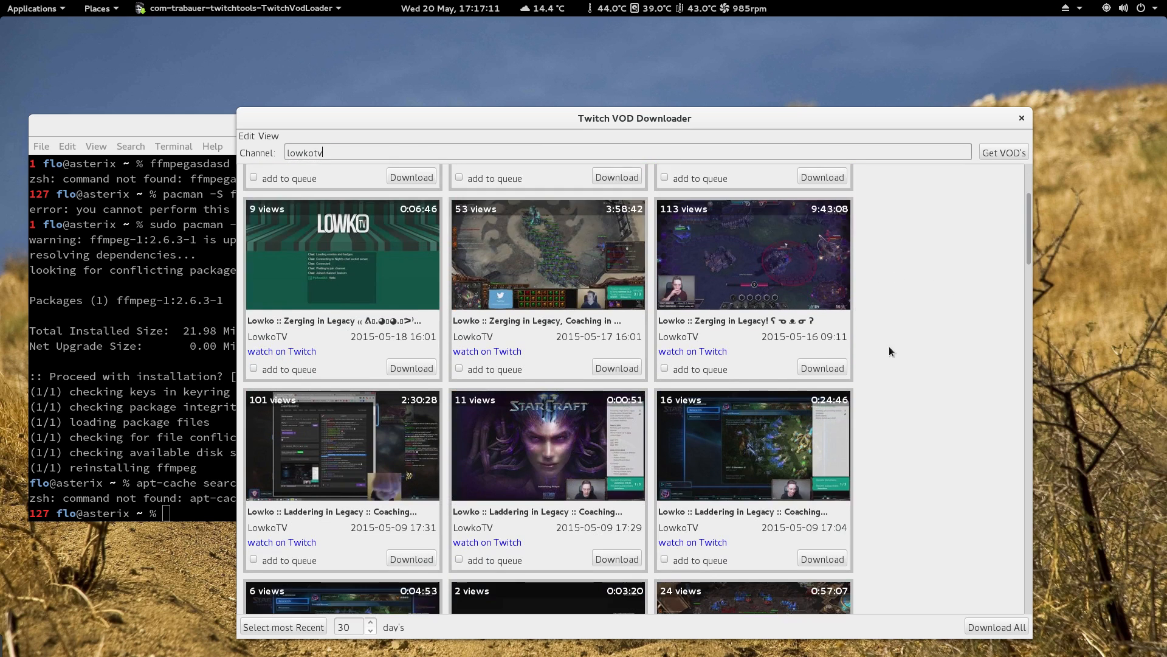
scroll(down, 3)
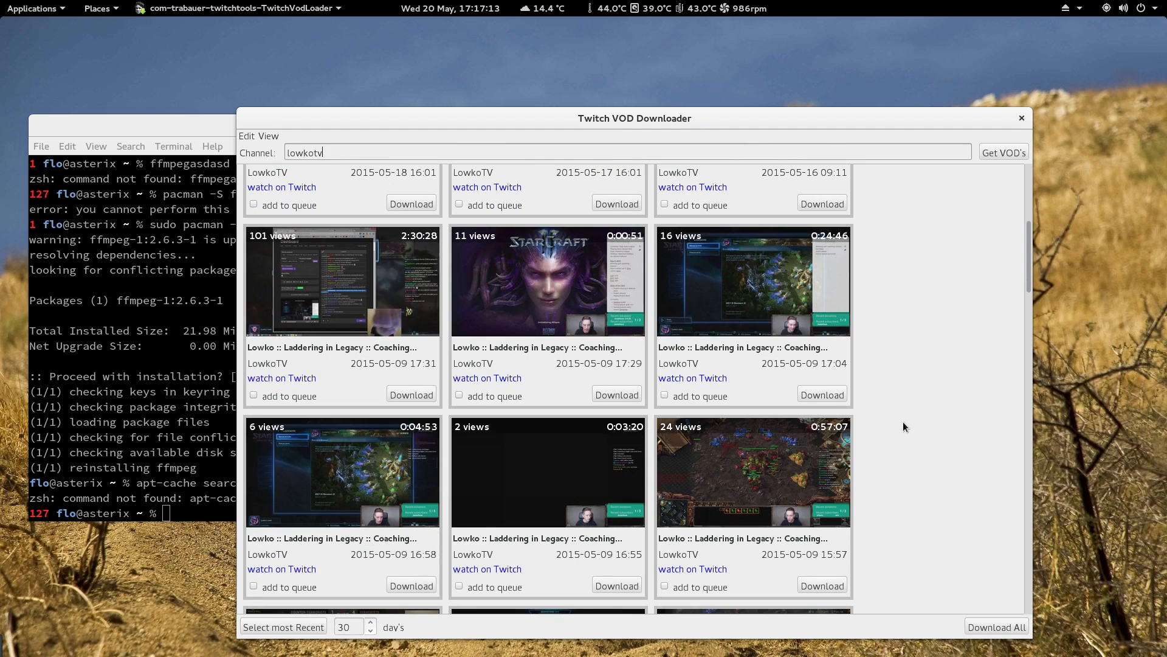
mouse_move(900, 424)
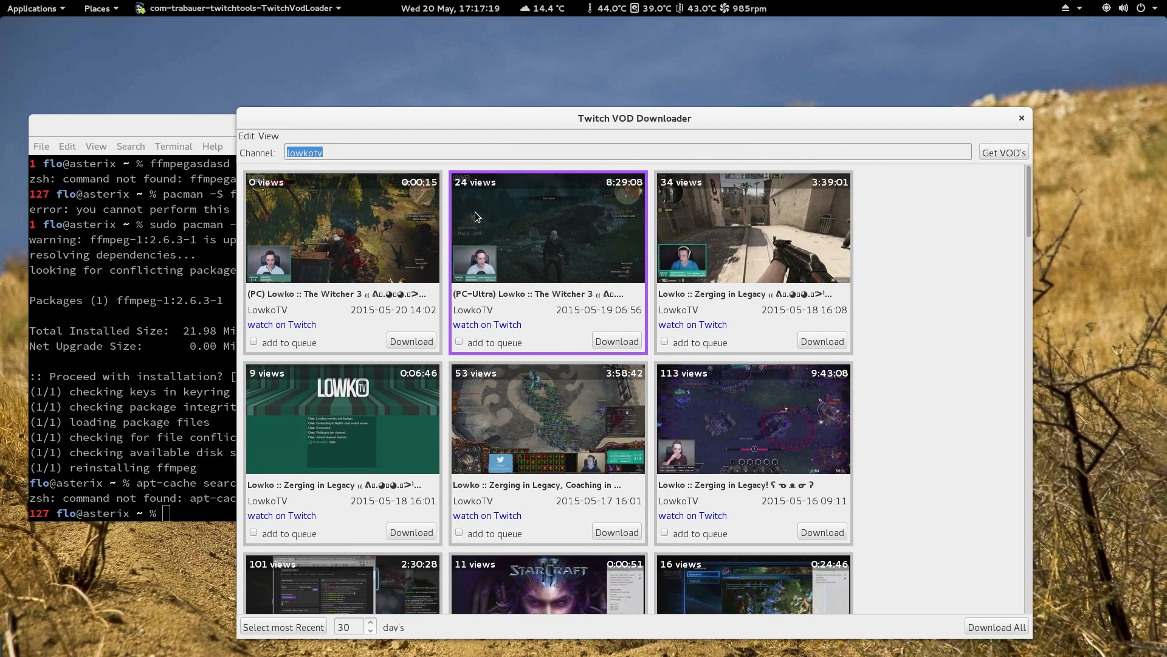
text(taketv)
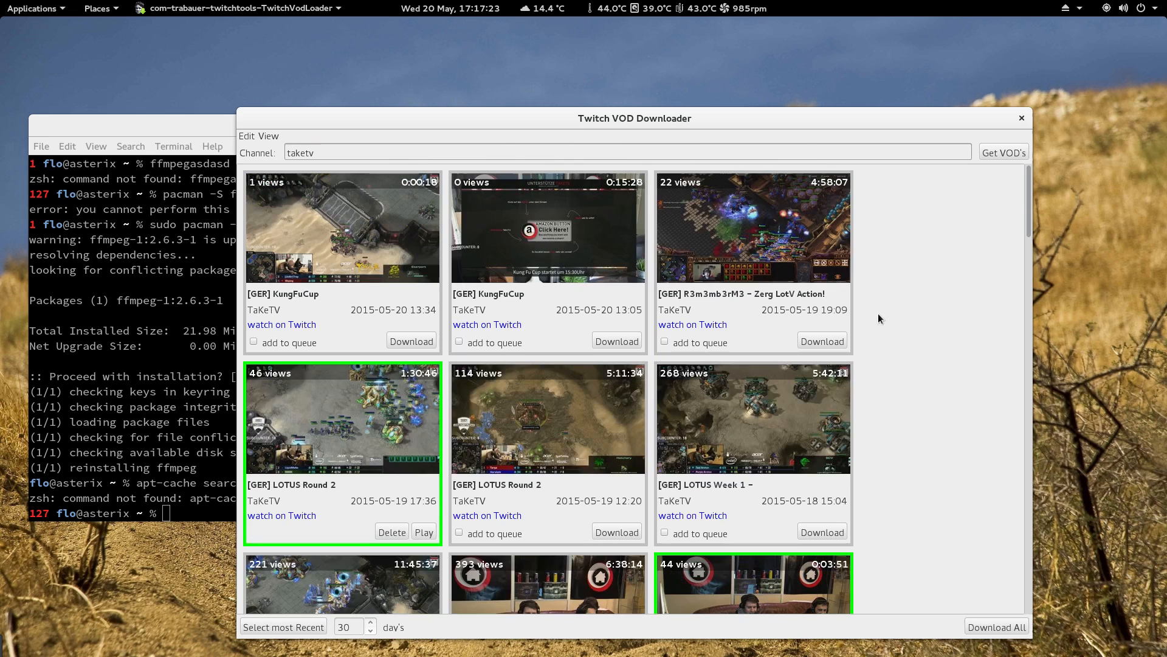
scroll(down, 3)
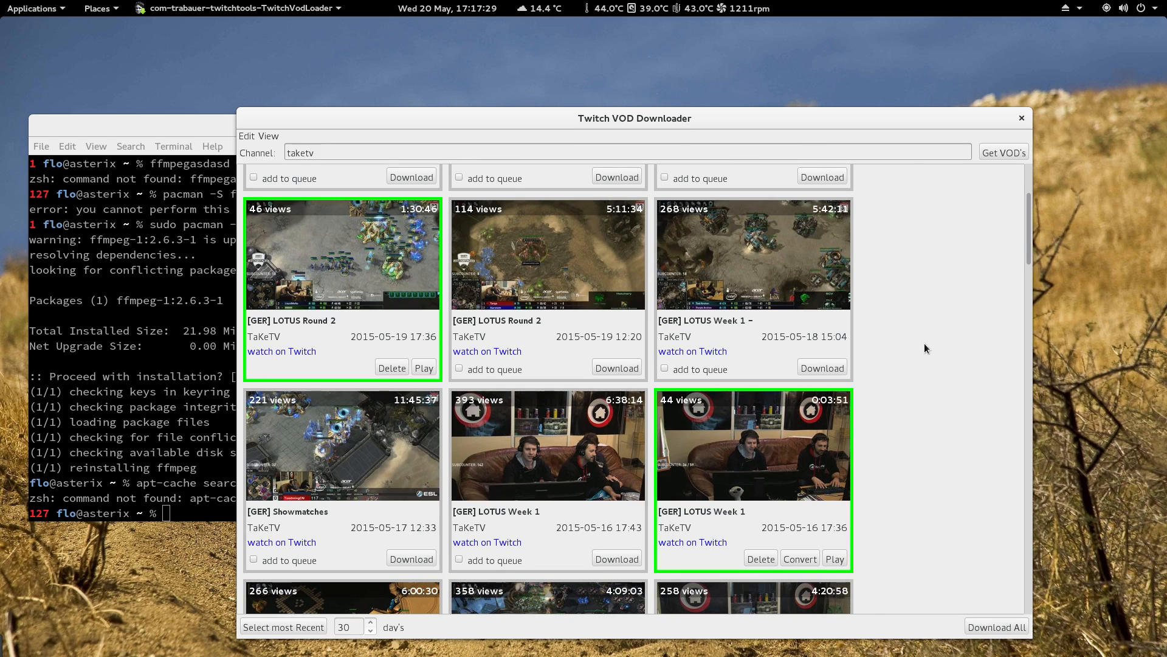
scroll(down, 3)
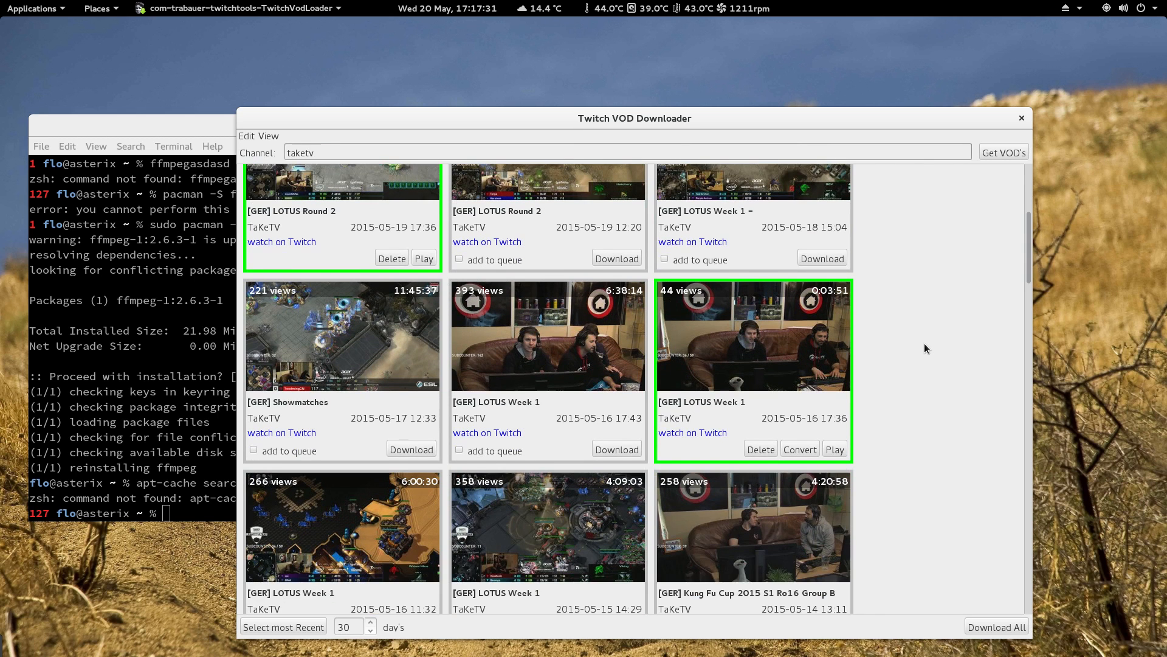
scroll(down, 3)
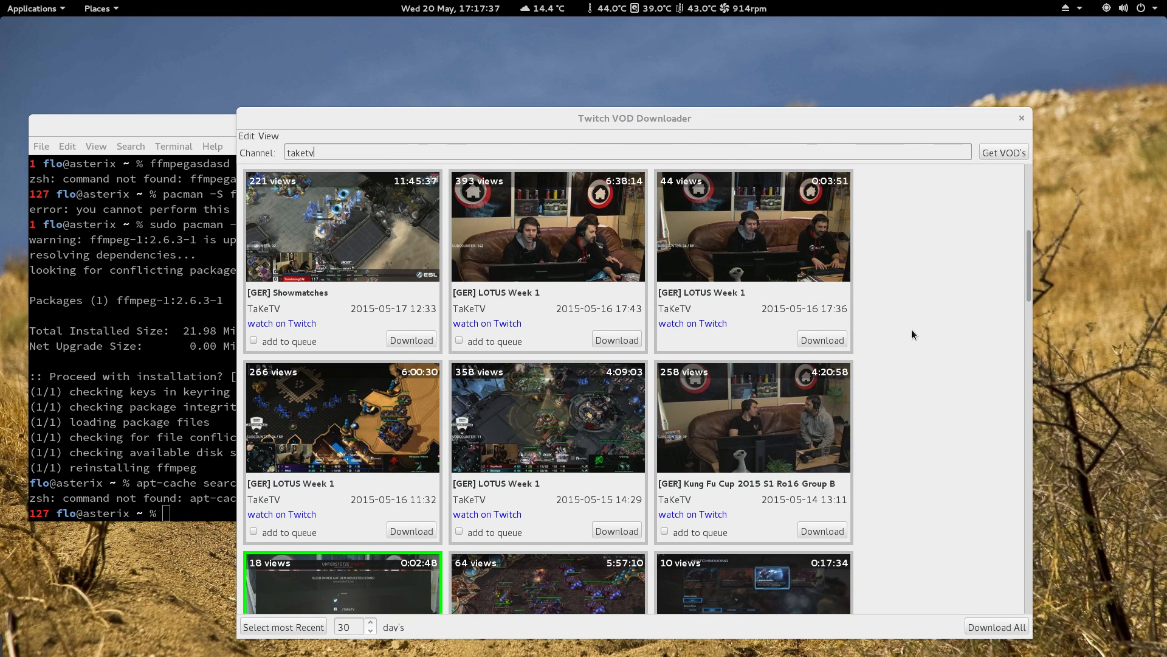
mouse_move(888, 324)
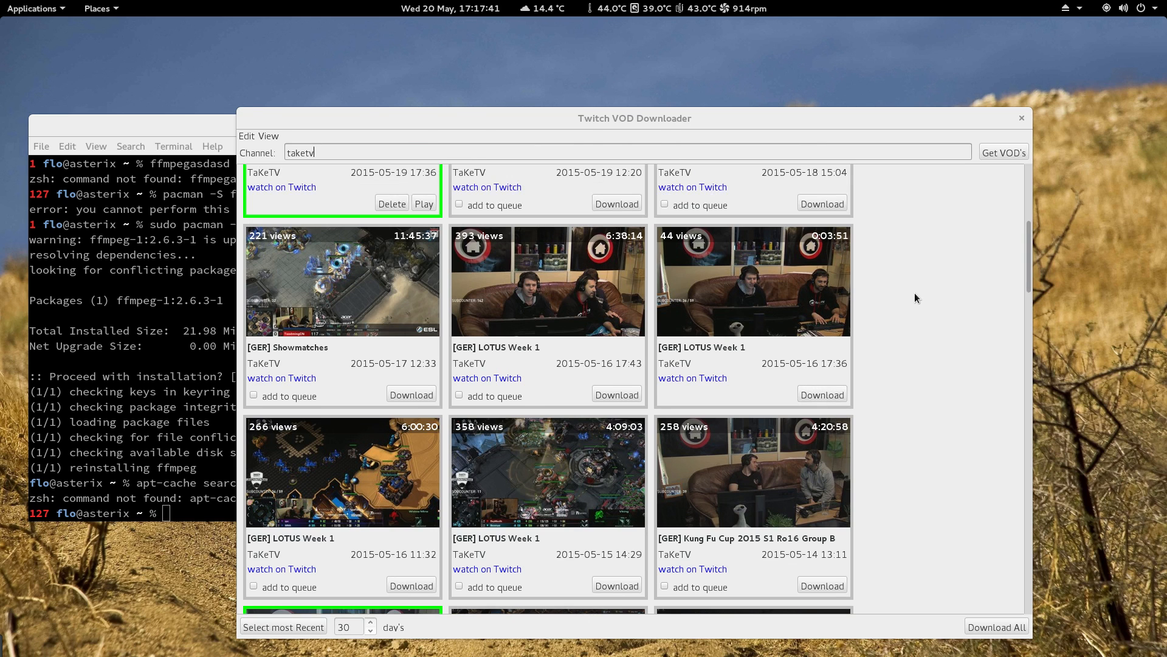
mouse_move(817, 365)
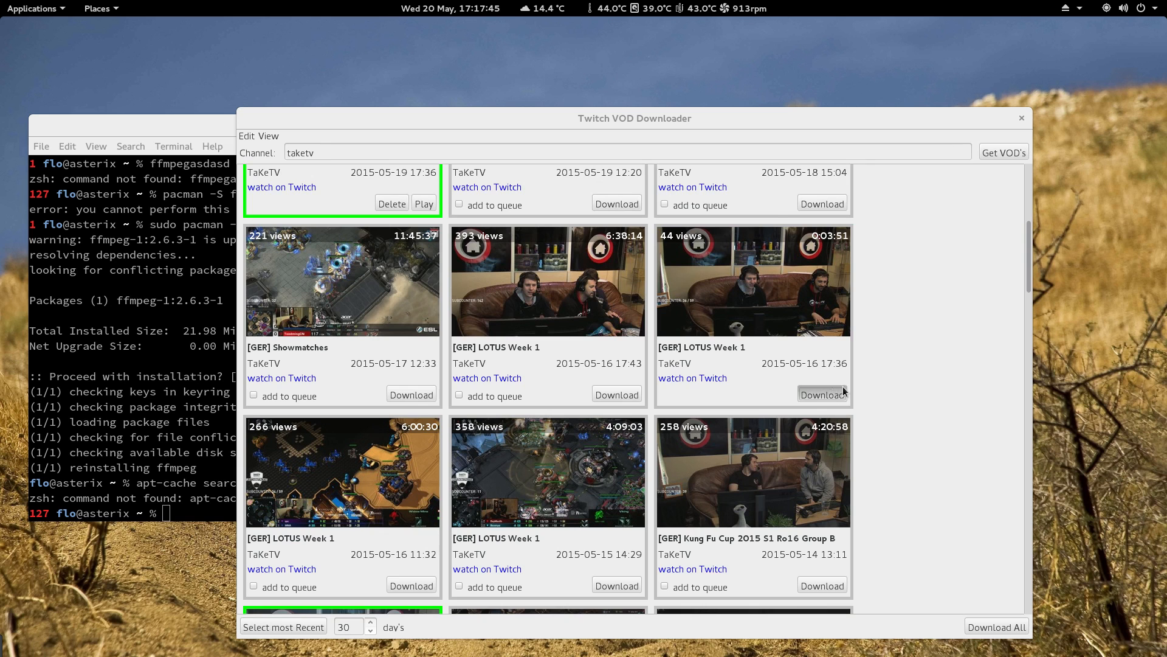
click(822, 394)
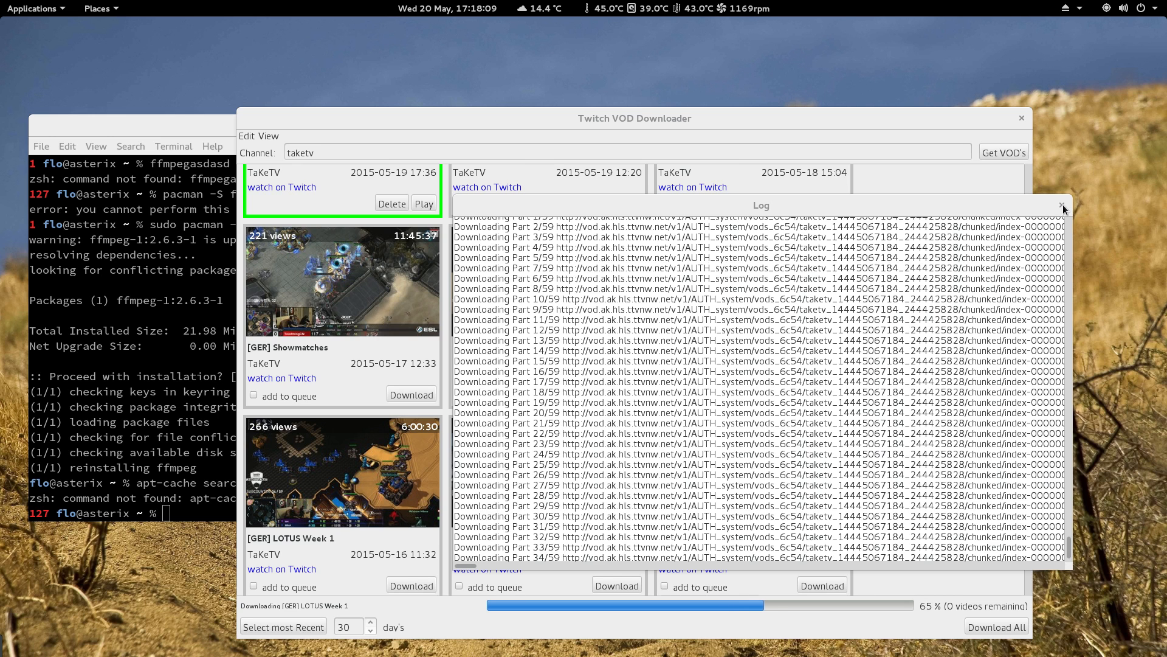
Close the download log window and run htop in the terminal
click(1063, 206)
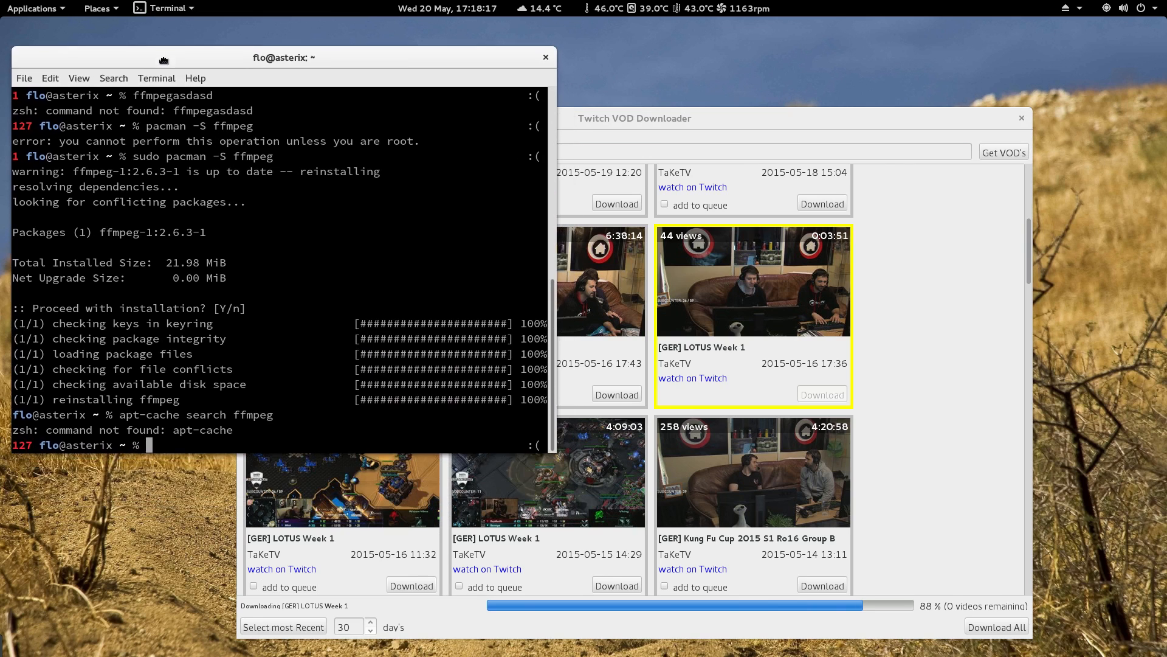
text(hto)
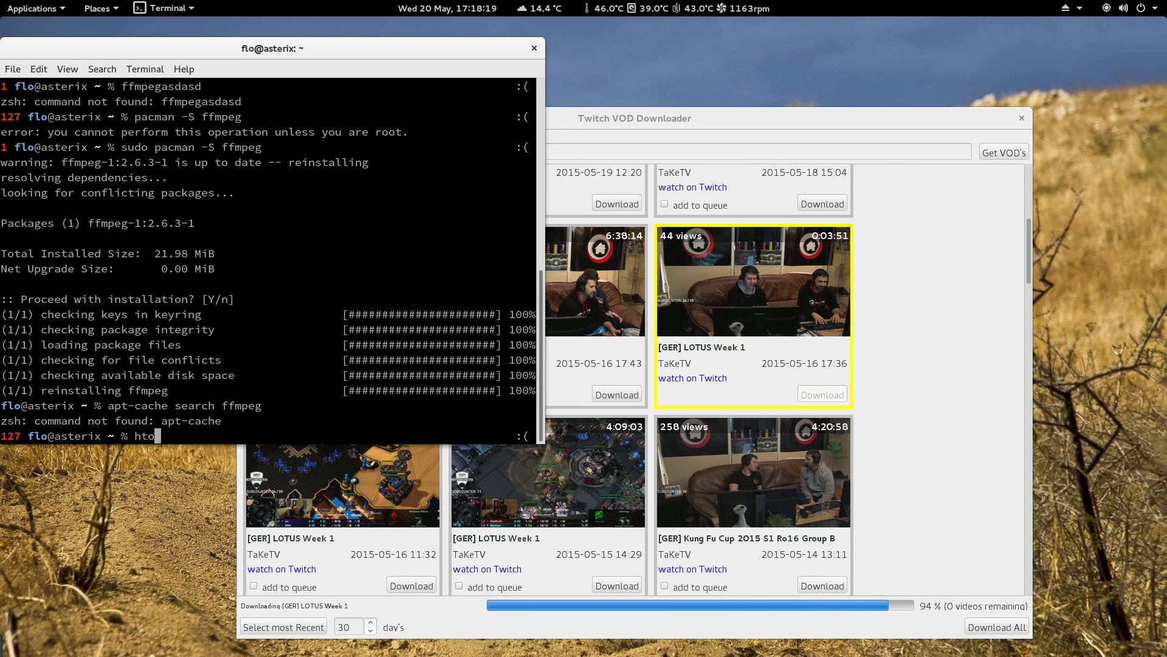
key(Return)
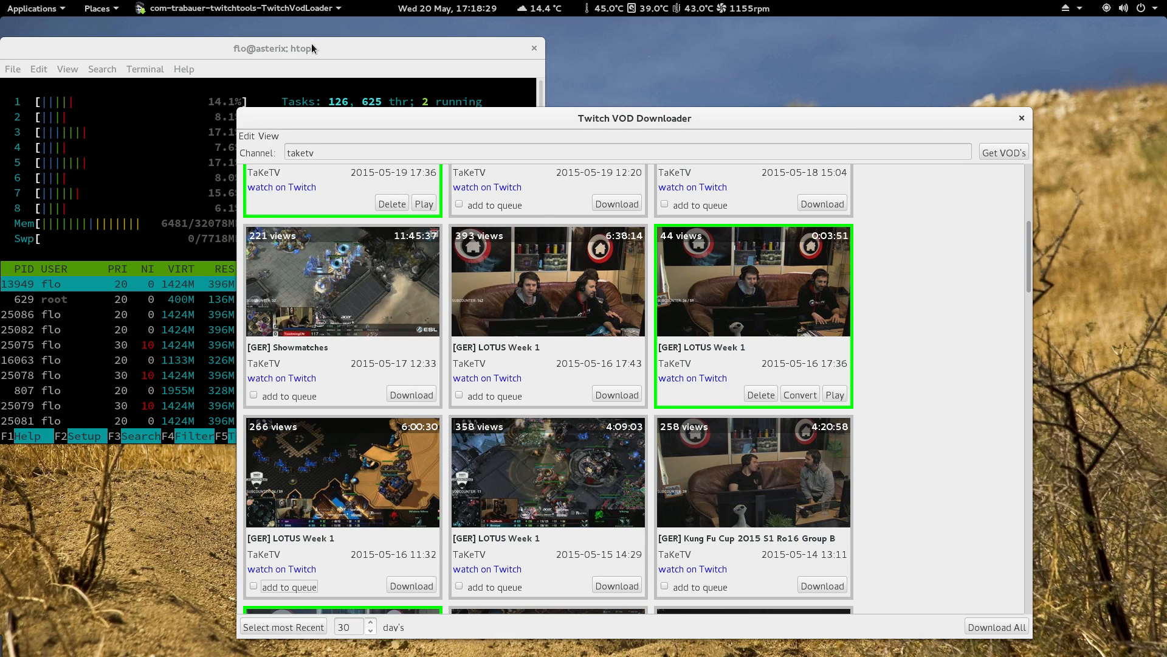
Raise the downloader and start converting the downloaded [GER] LOTUS Week 1 video
click(275, 34)
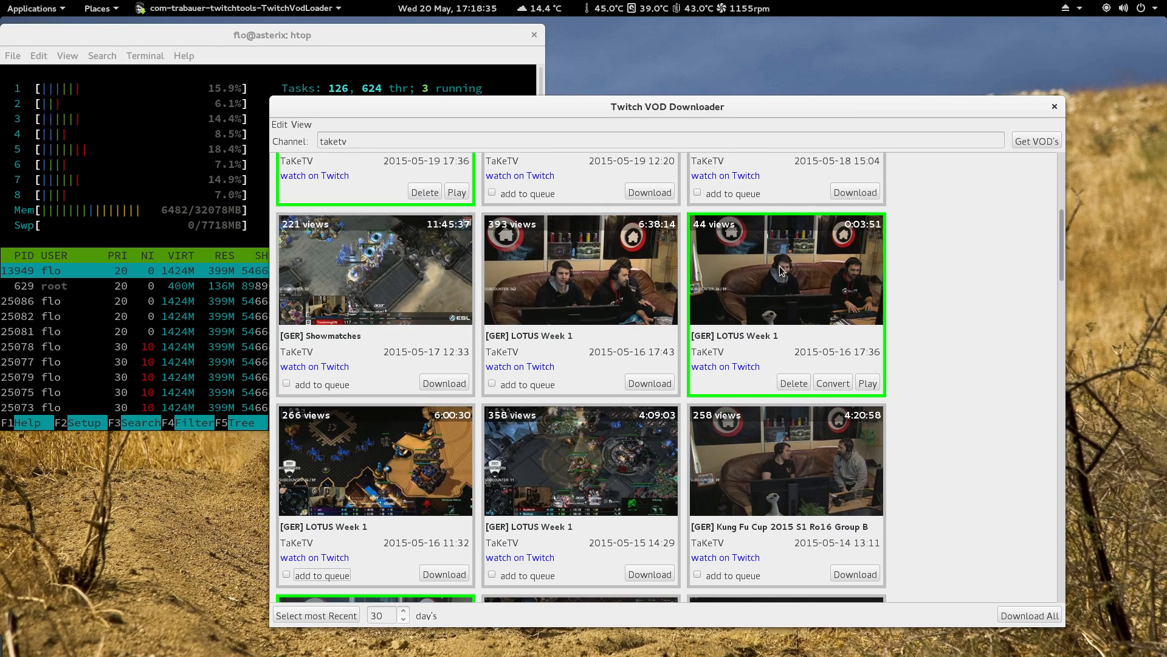
click(832, 382)
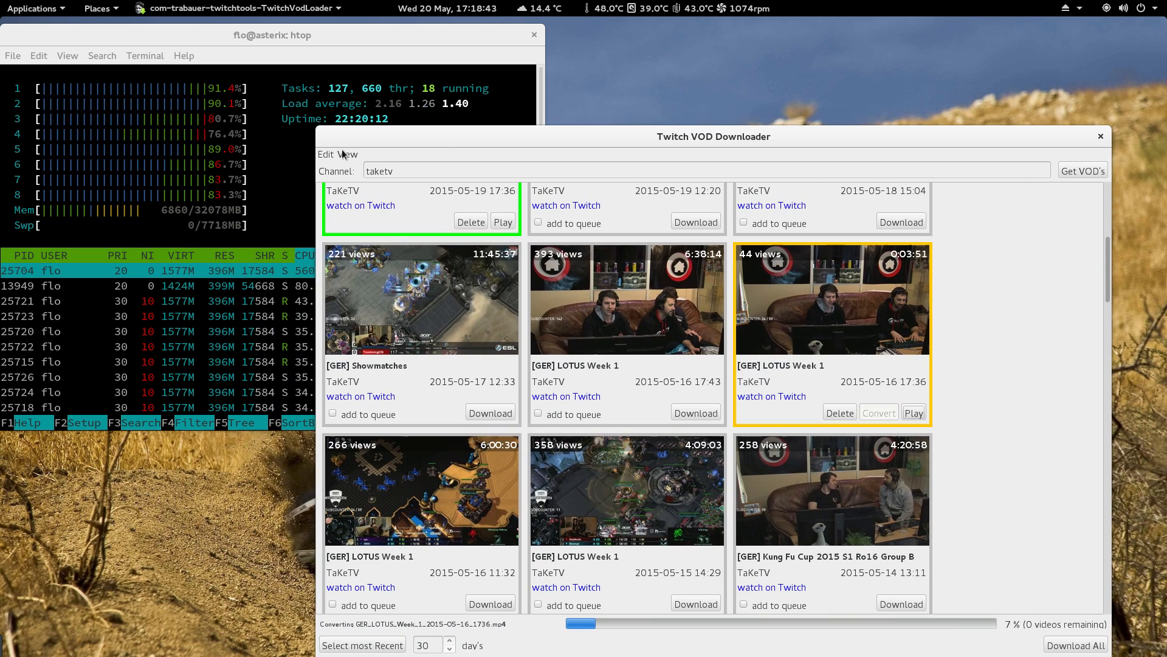
Find and open the conversion log in the app's menus, then close it
click(325, 154)
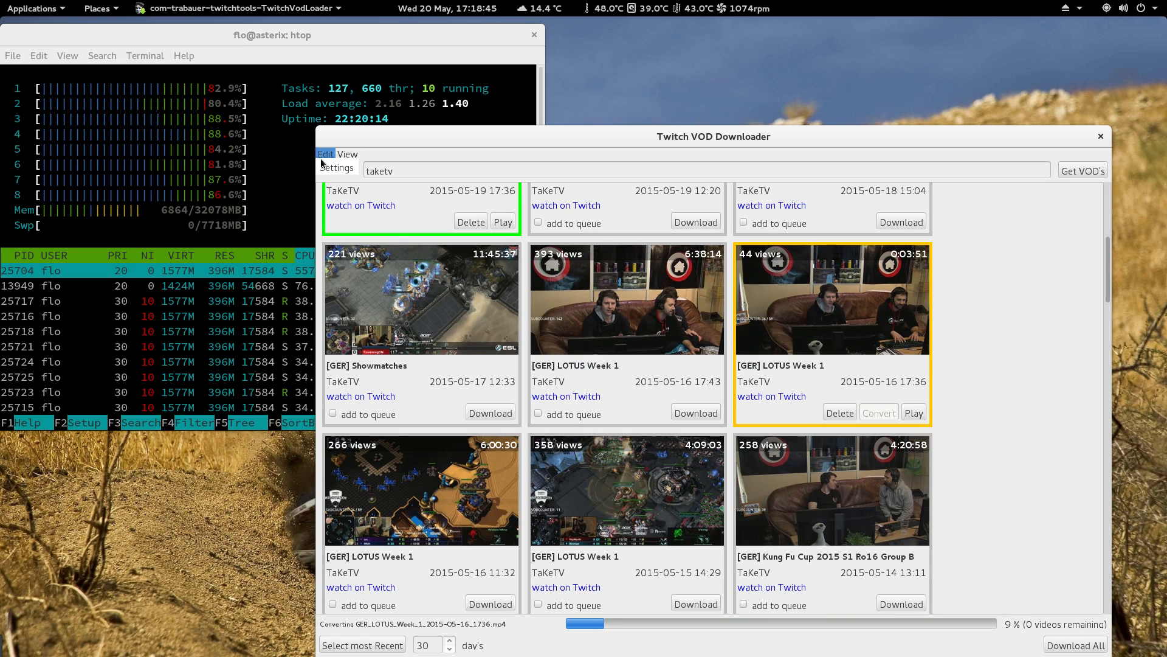
click(347, 153)
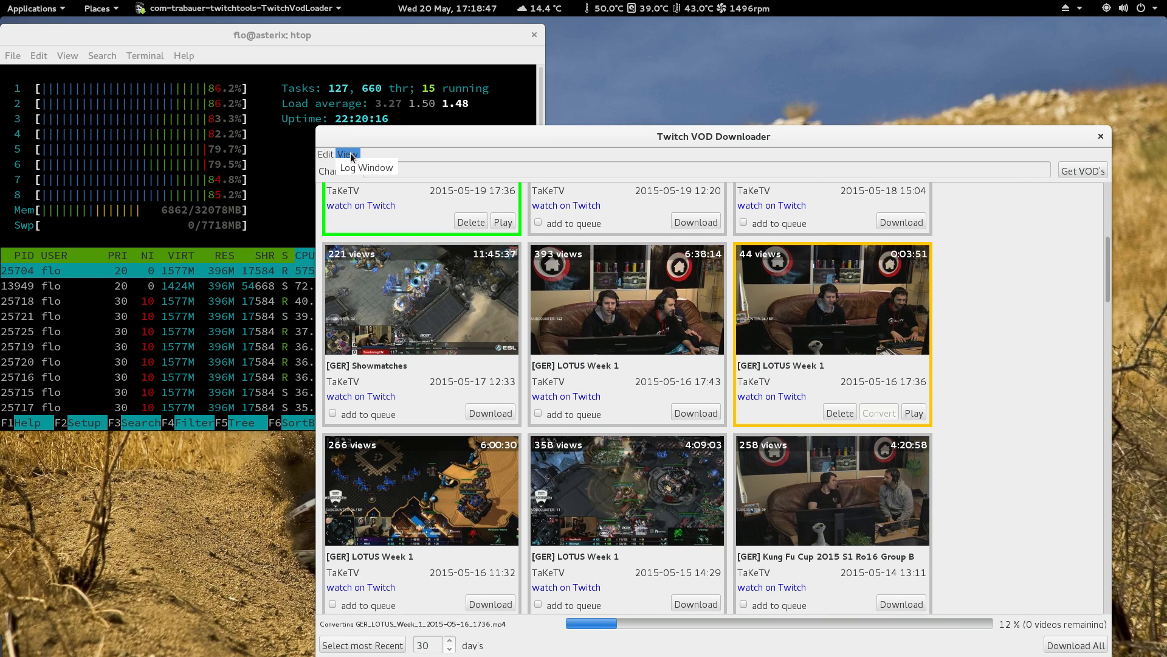
click(366, 168)
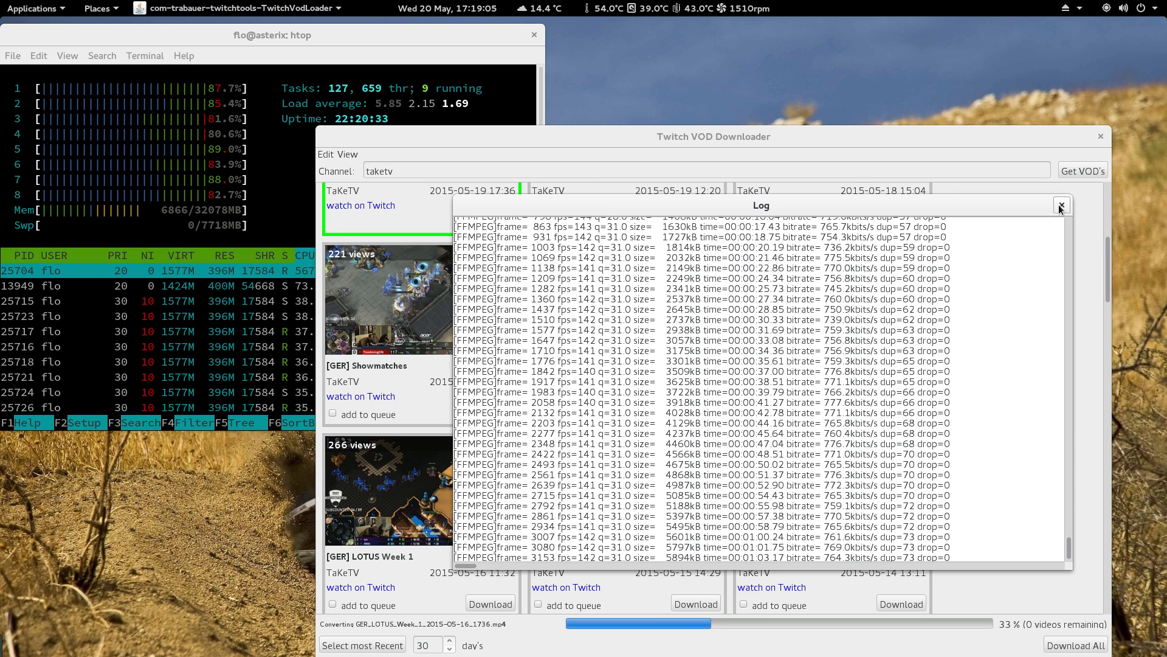
click(1060, 206)
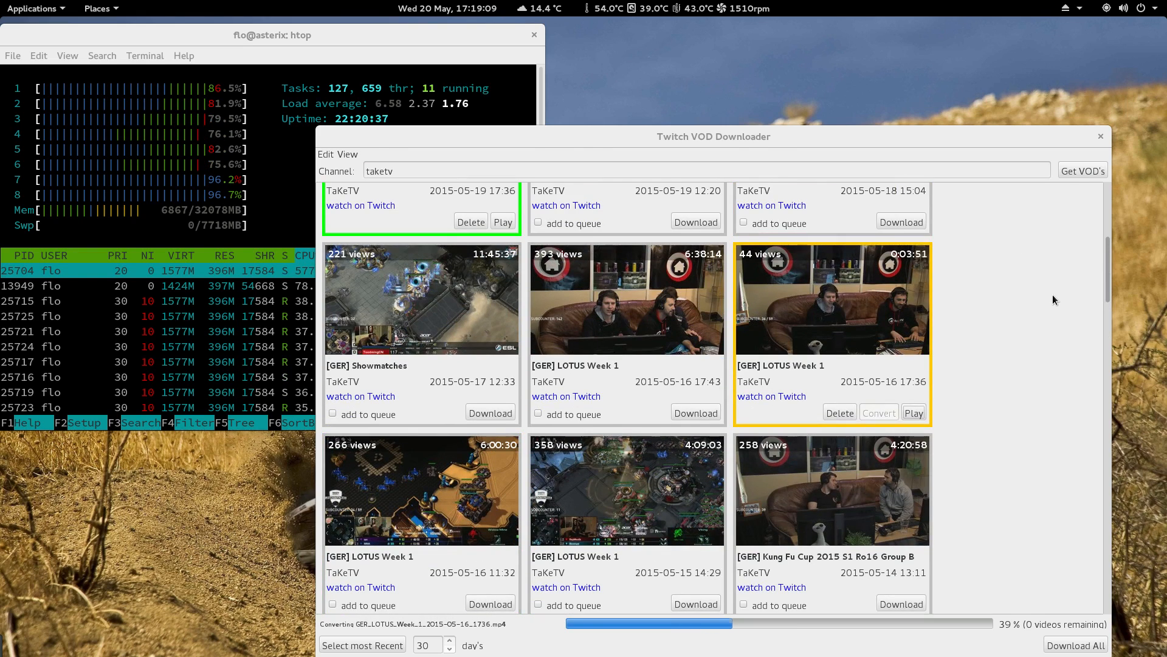
mouse_move(1038, 345)
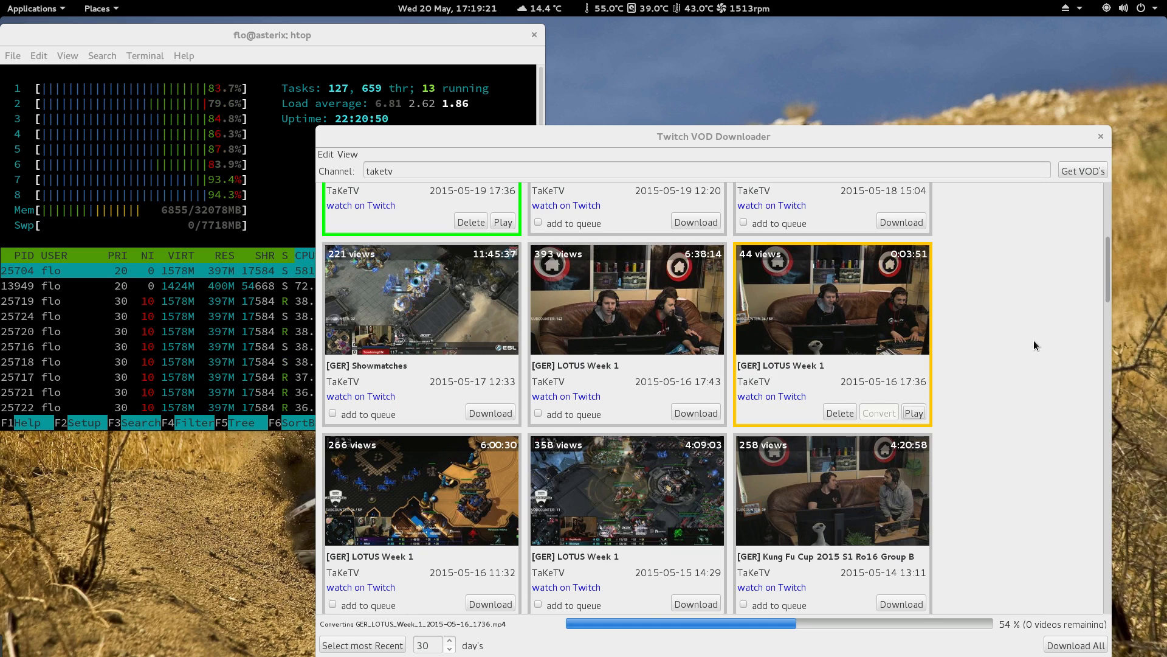
scroll(down, 3)
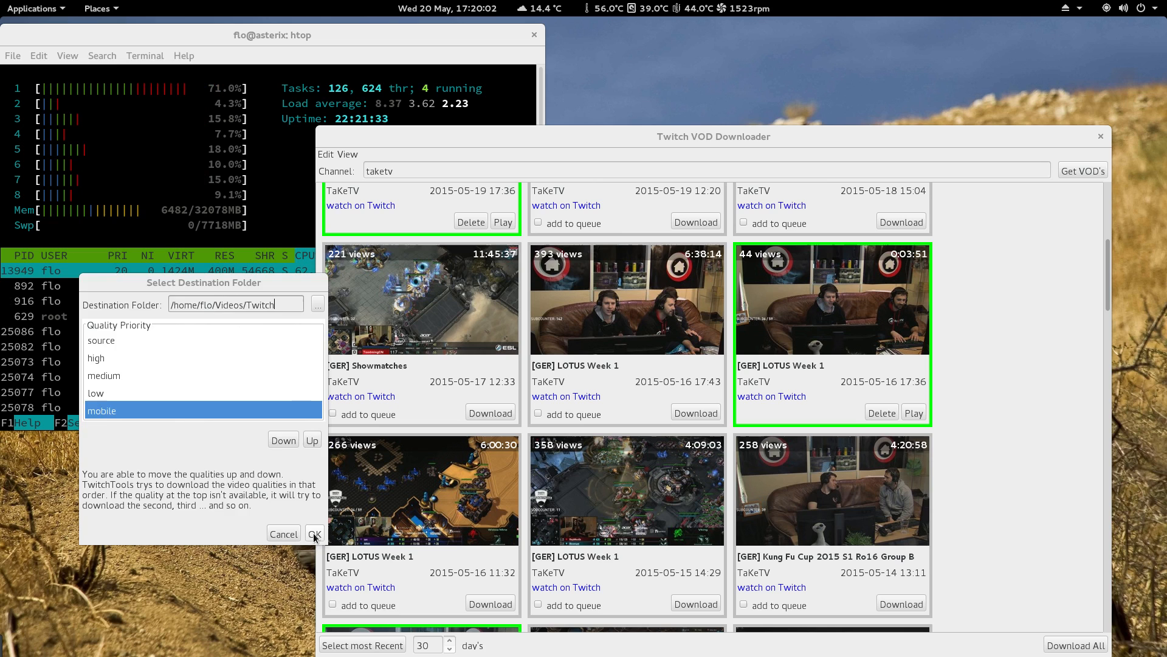
Dismiss the destination folder dialog showing /home/flo/Videos/Twitch and quality priority
click(313, 533)
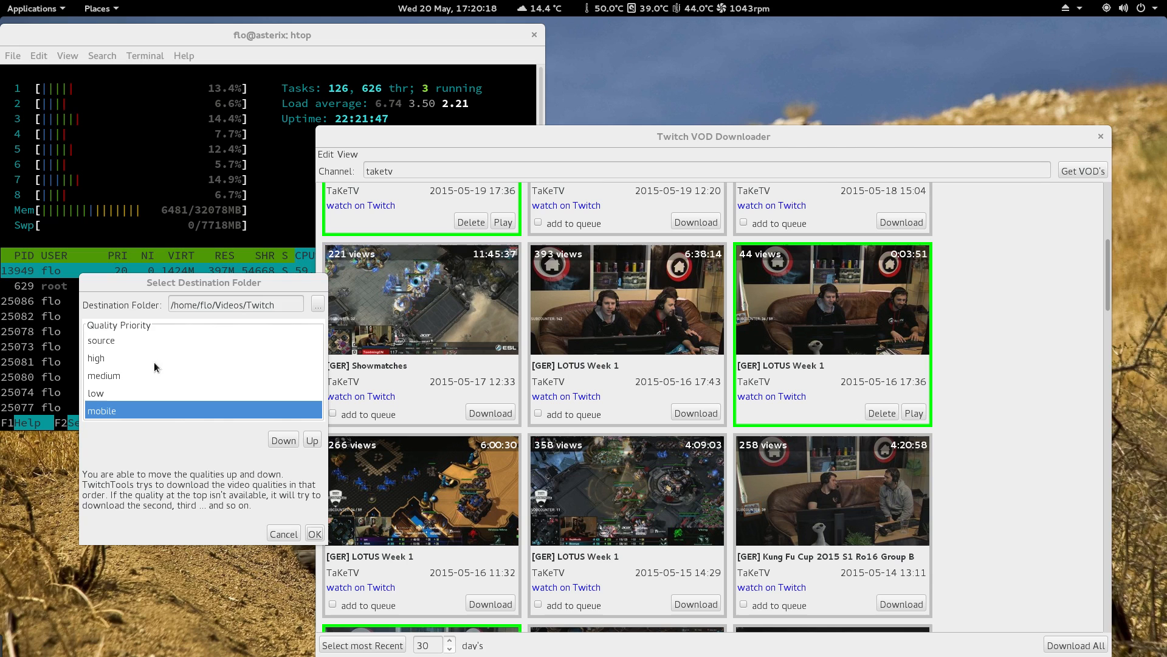
click(35, 7)
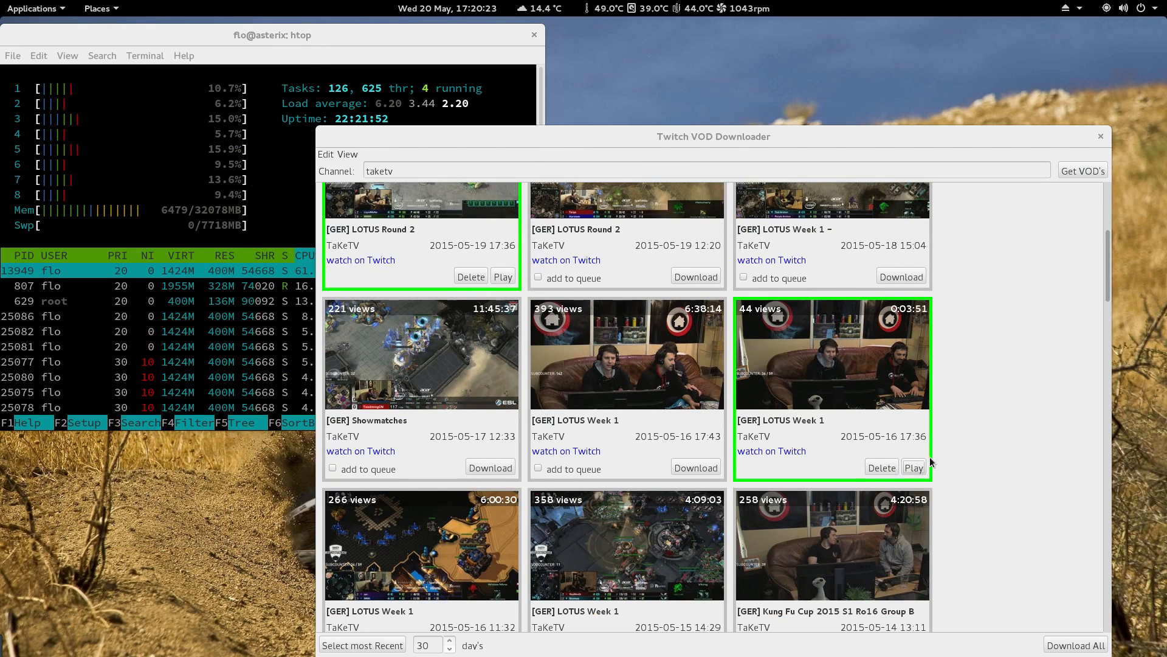
Browse Files to Videos/Twitch/taketv in list view, then go back up to Twitch
click(913, 466)
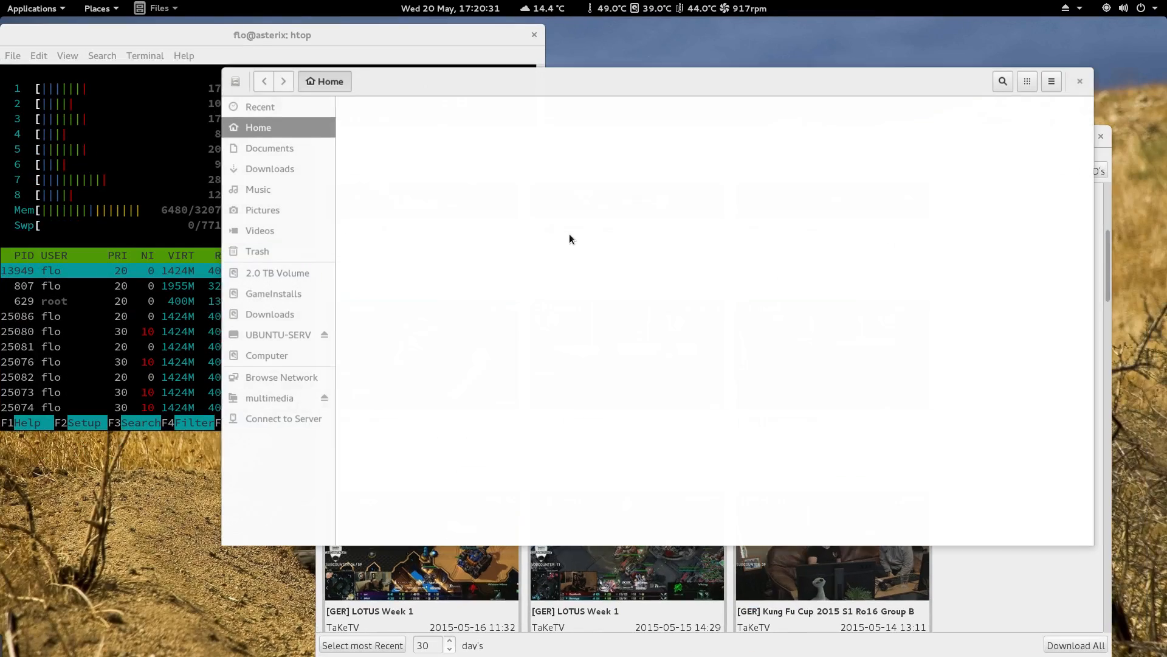
click(259, 229)
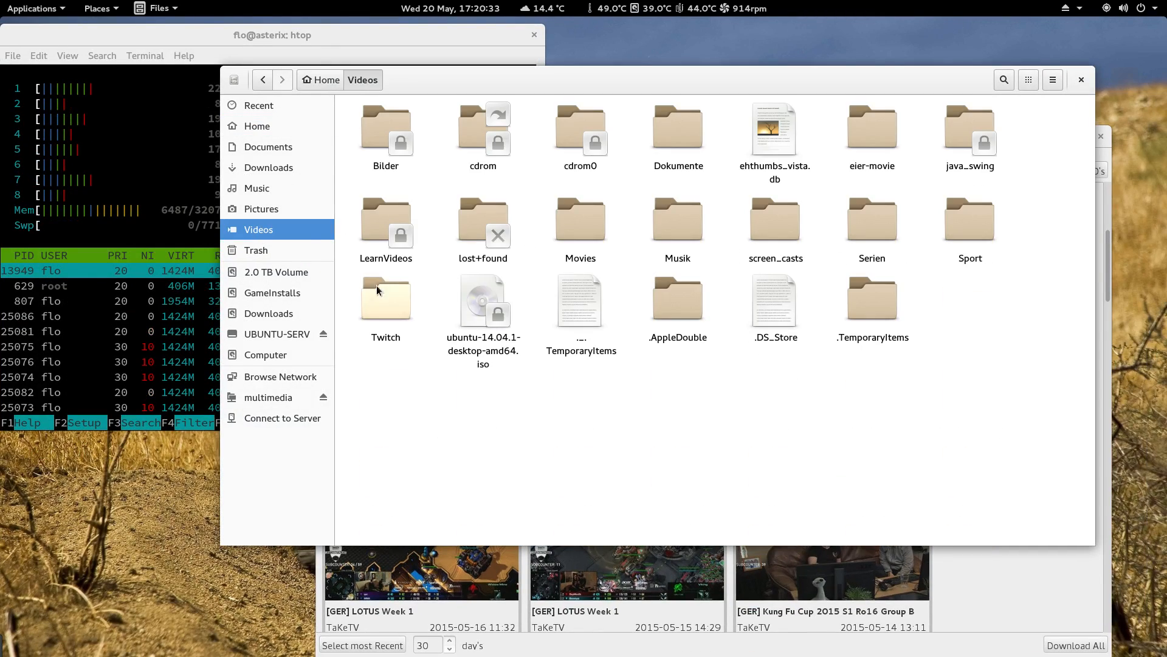
double_click(385, 298)
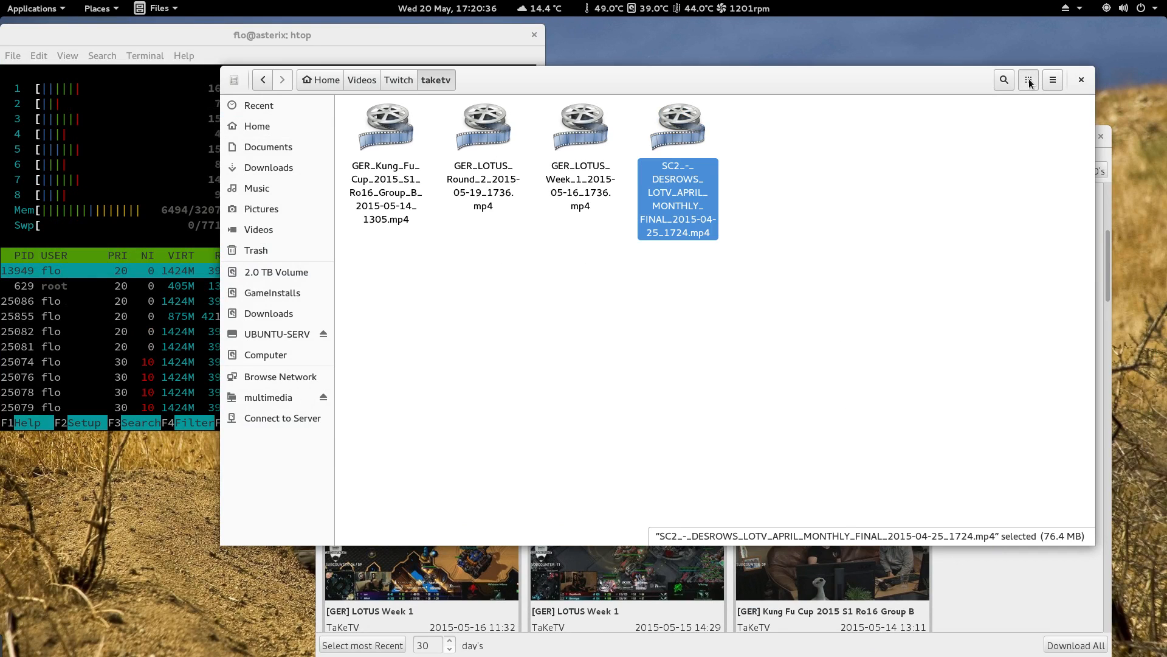
click(1052, 79)
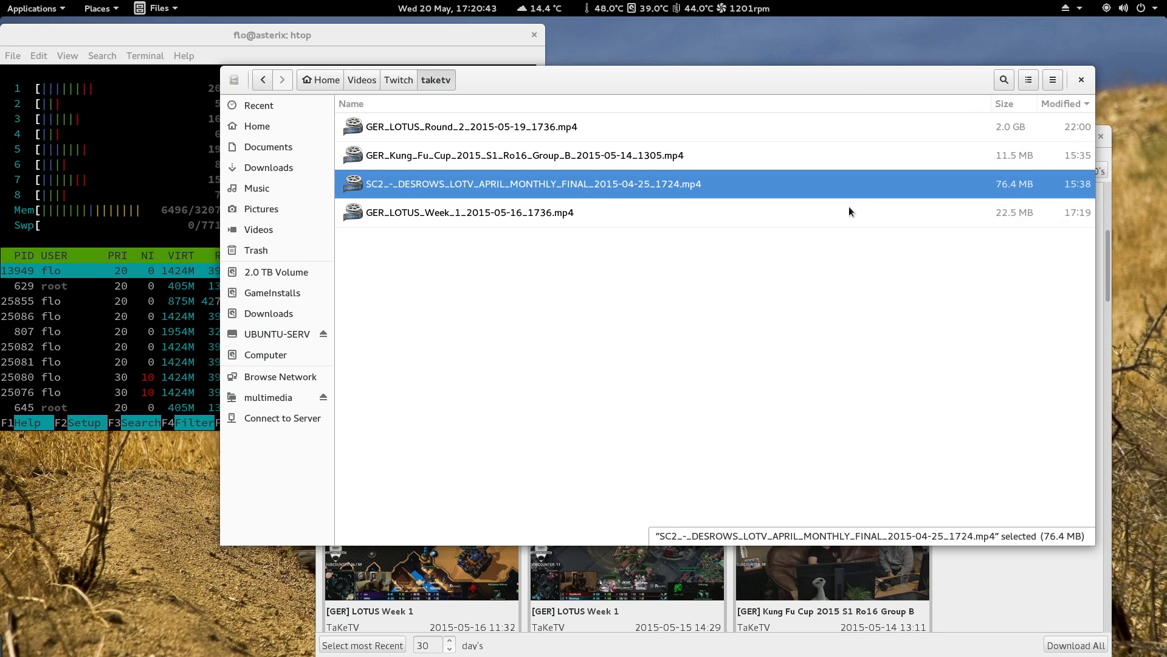
double_click(468, 212)
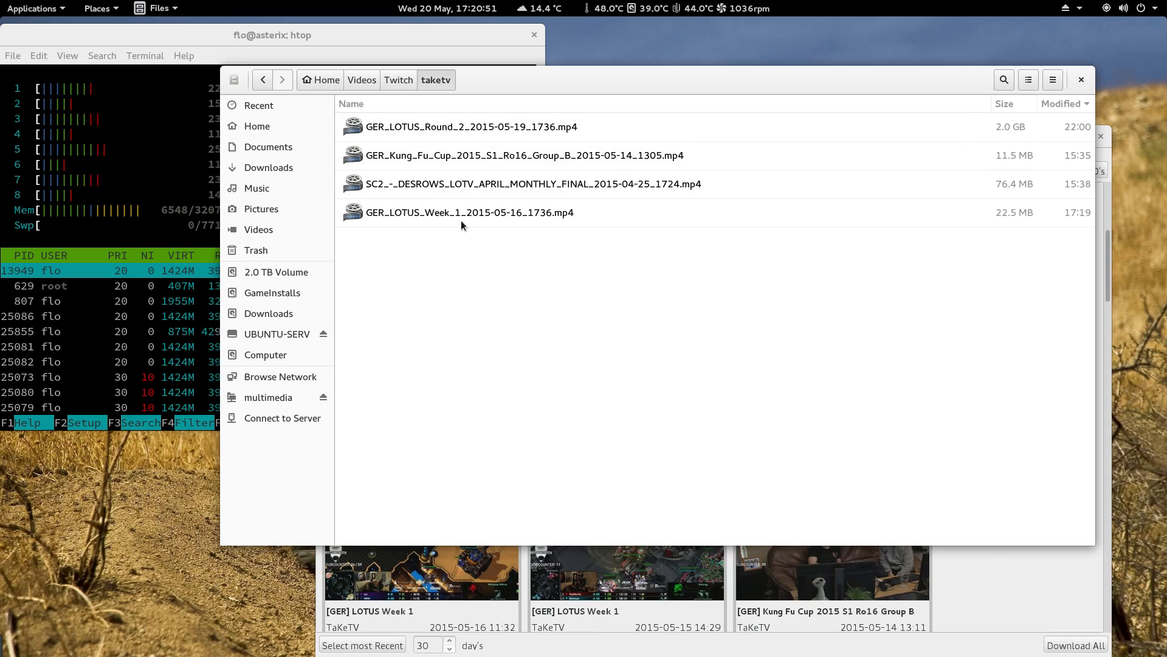
mouse_move(692, 80)
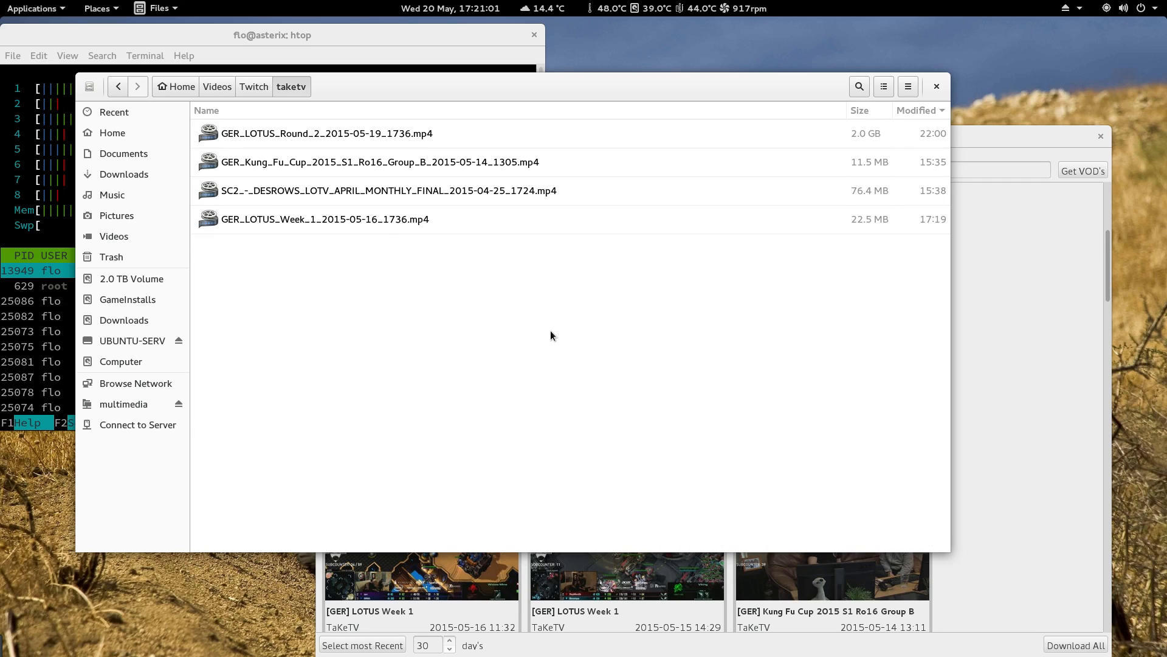
mouse_move(316, 133)
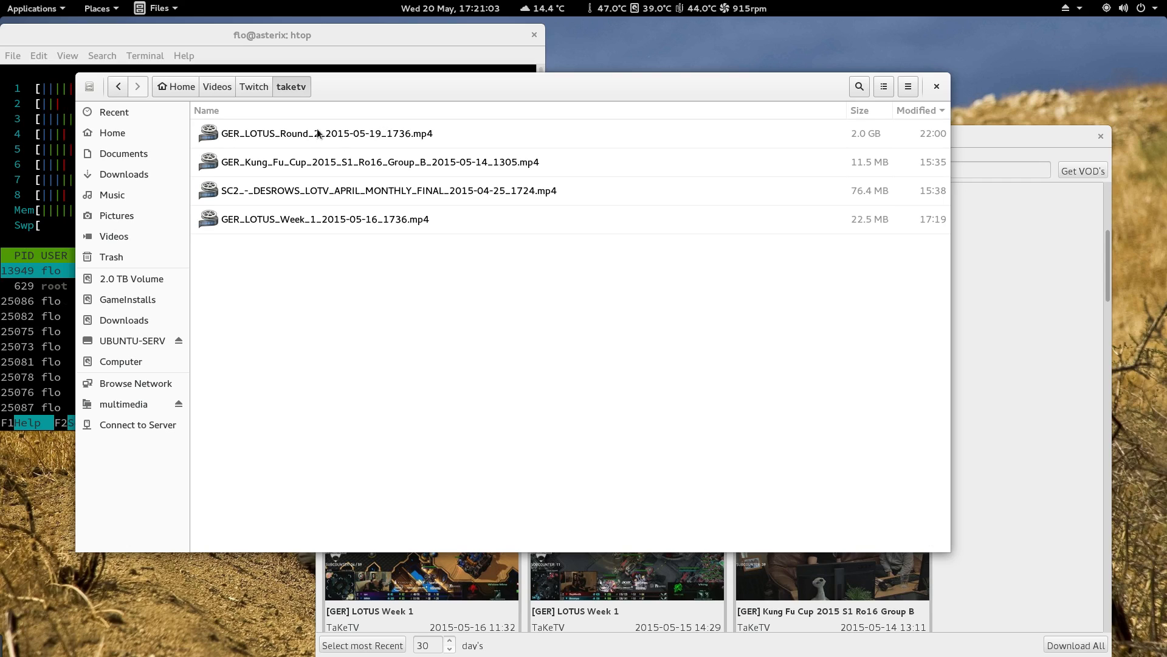
click(254, 87)
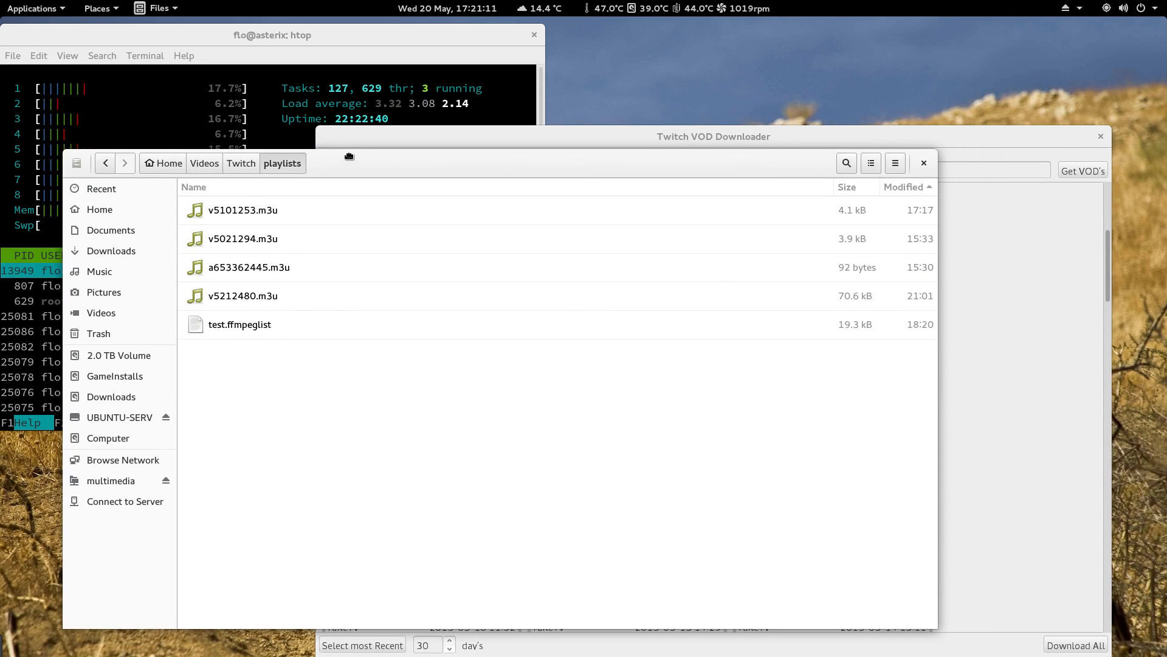
Open test.ffmpeglist from the Twitch playlists folder in Vi IMproved
click(239, 324)
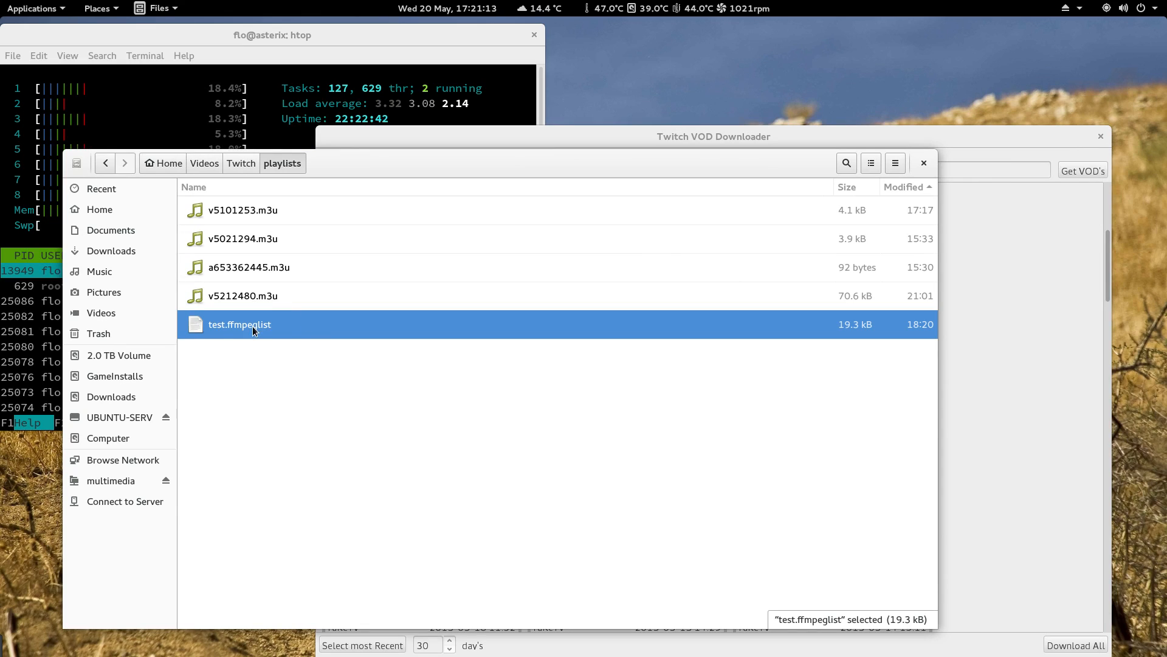
click(243, 296)
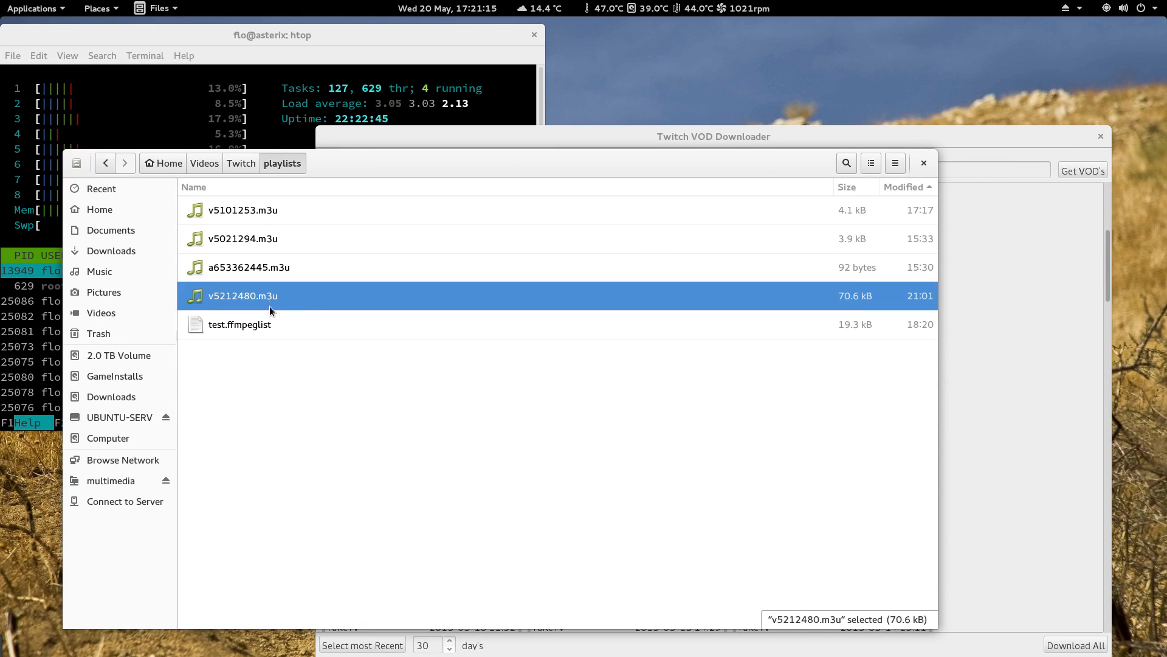
right_click(238, 324)
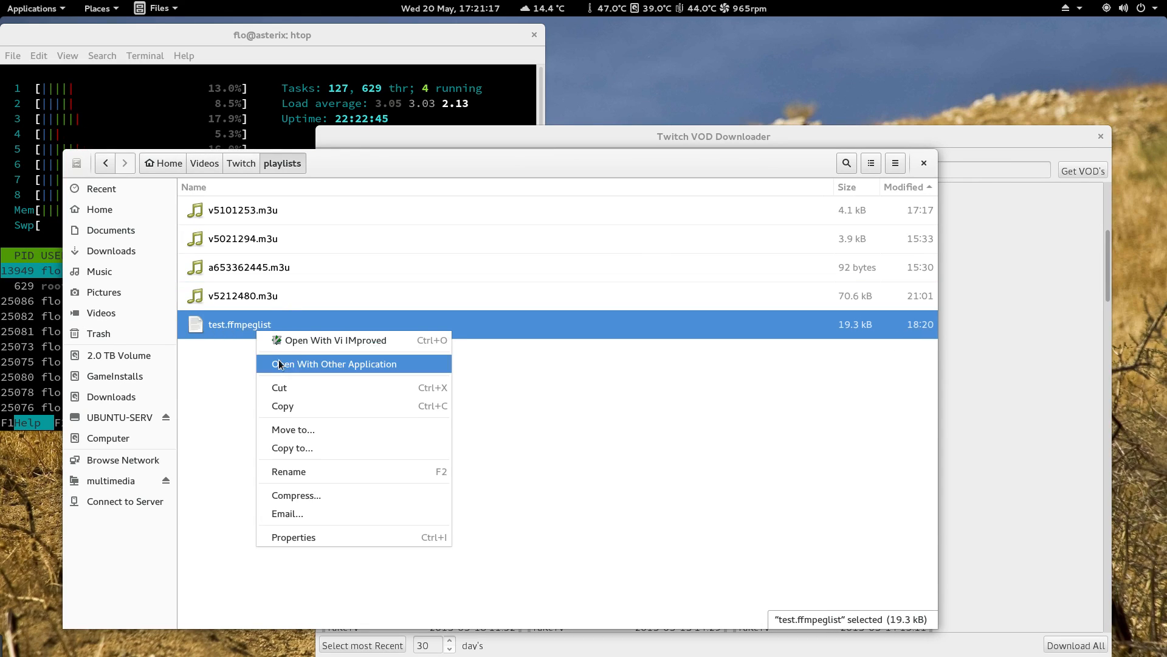
click(335, 341)
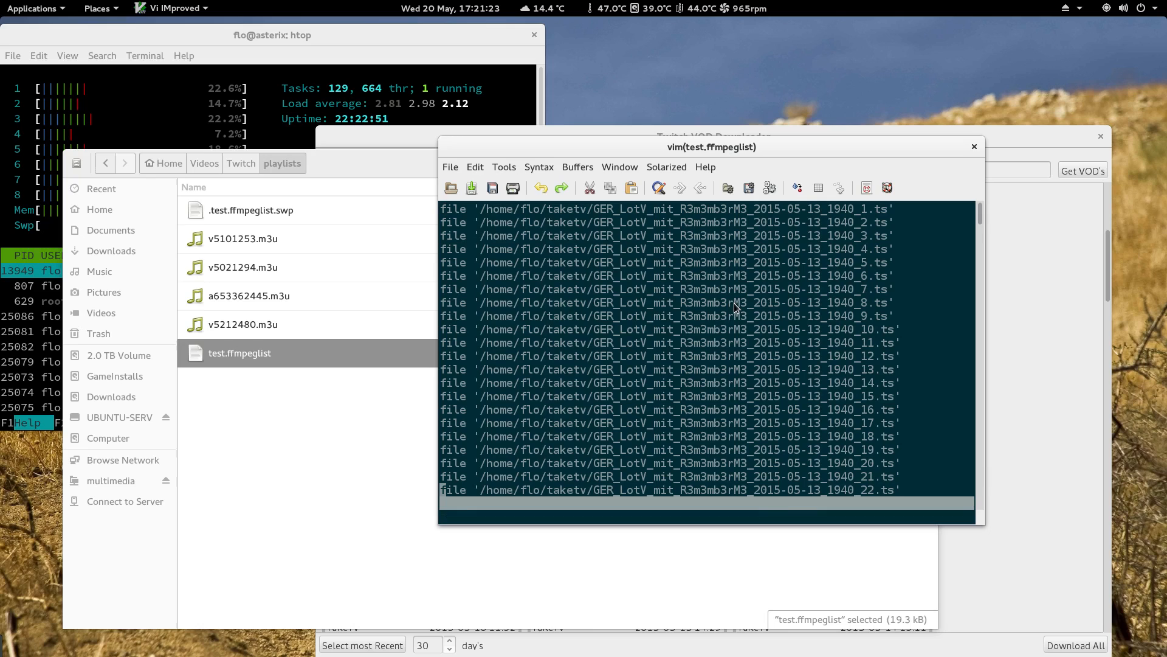
mouse_move(986, 152)
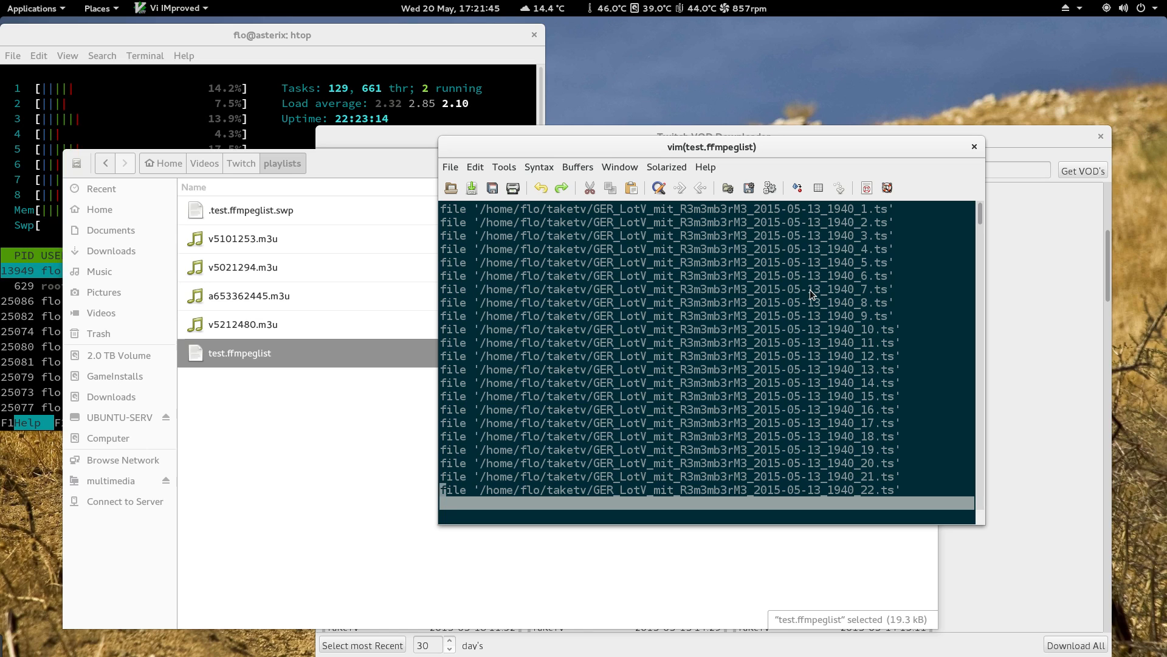
scroll(down, 3)
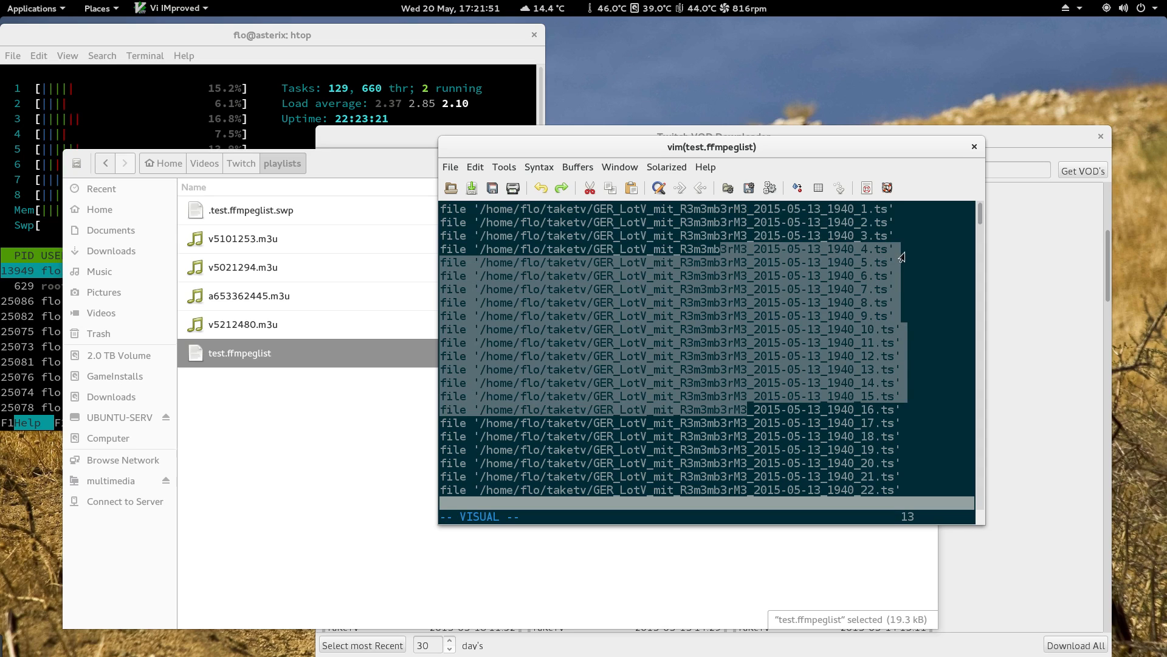
mouse_move(985, 145)
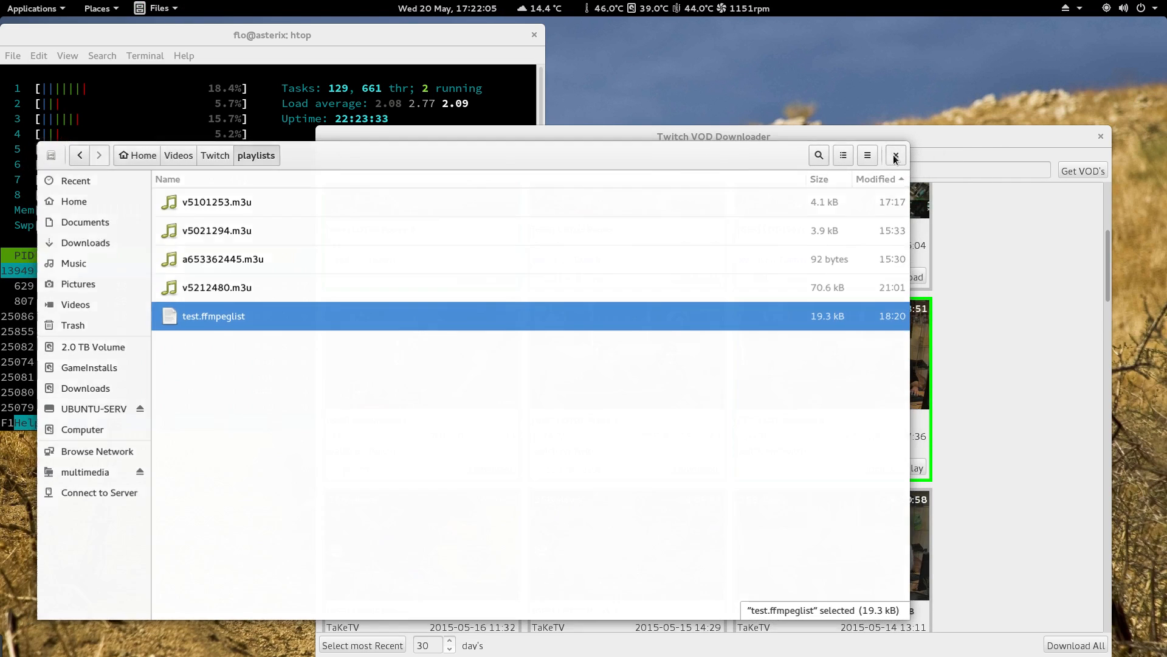
click(896, 155)
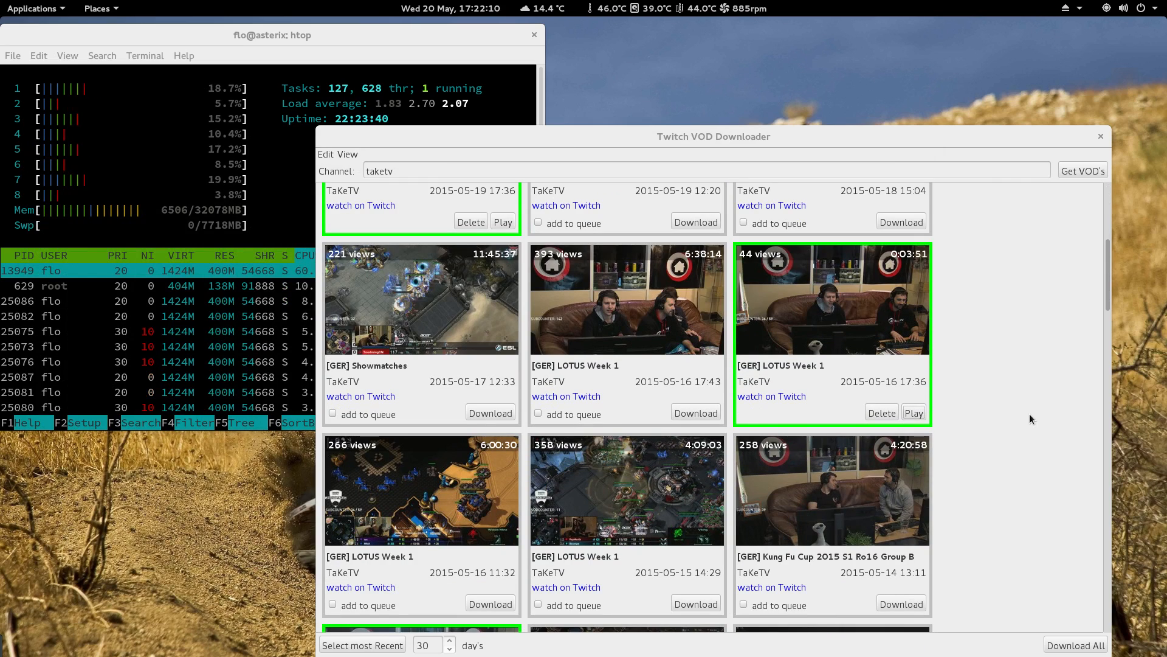
mouse_move(780, 156)
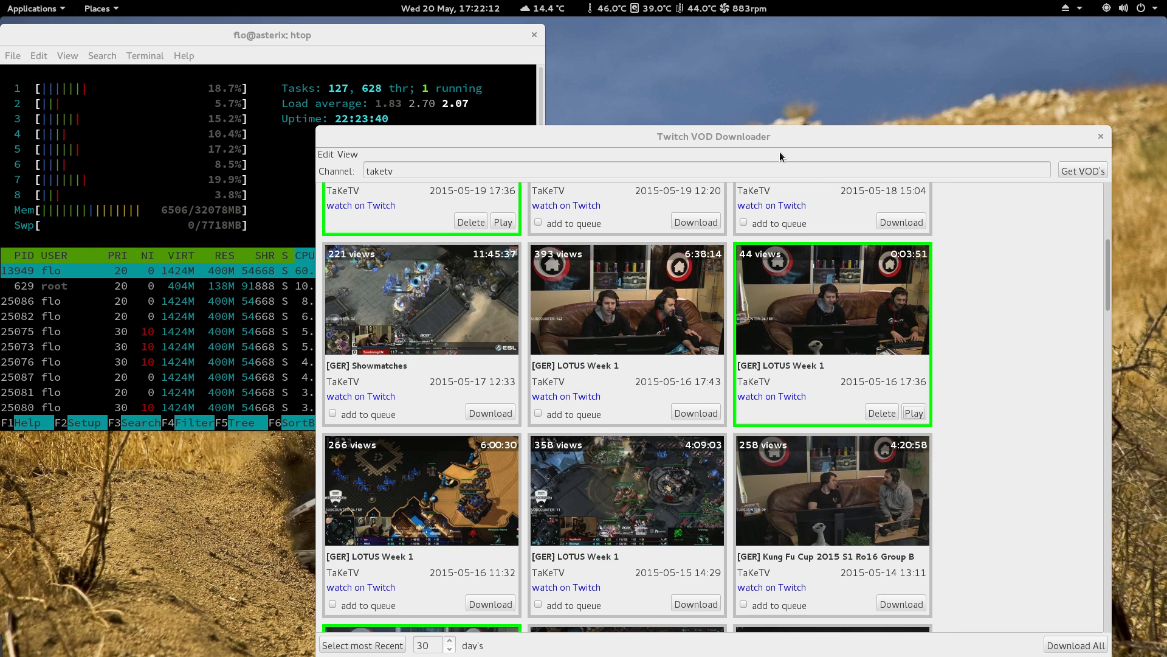